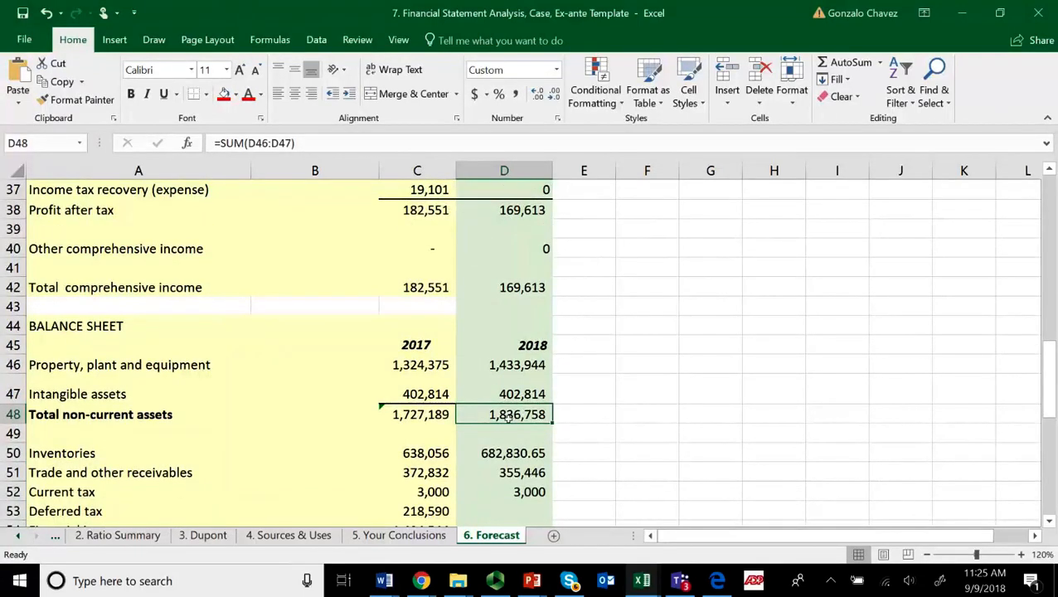
pyautogui.moveTo(512, 429)
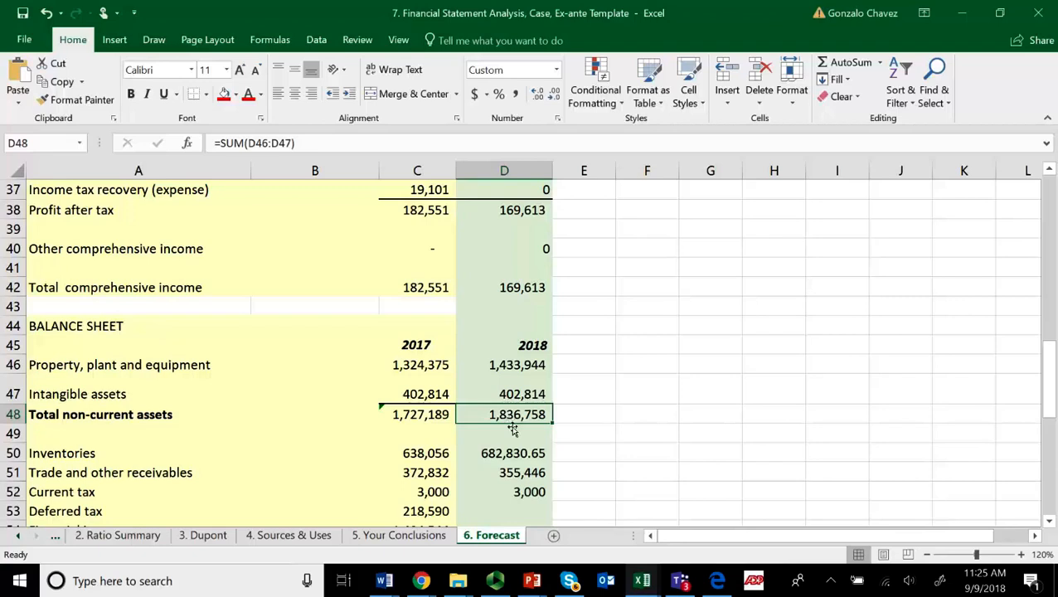
pyautogui.moveTo(514, 423)
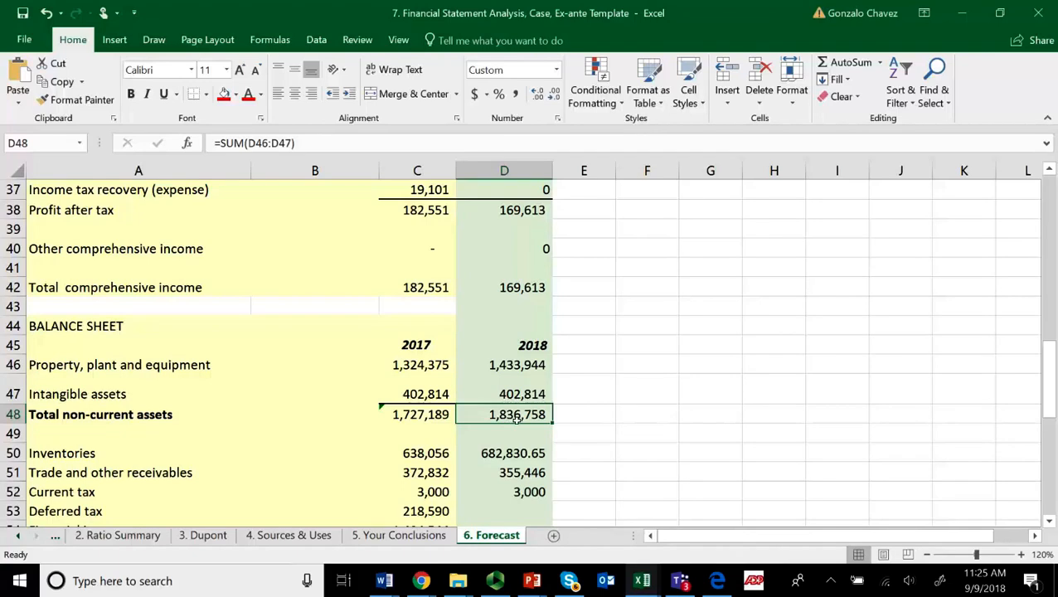
# Scroll the Forecast sheet to check the 2018 inventories forecast of 682,831.
pyautogui.scroll(-3)
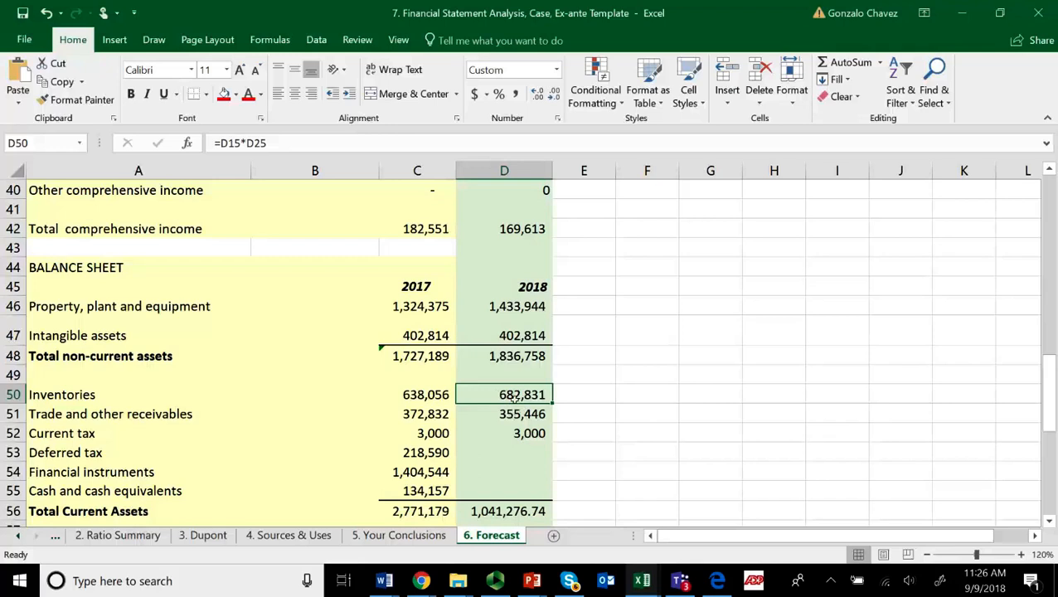
pyautogui.moveTo(556, 405)
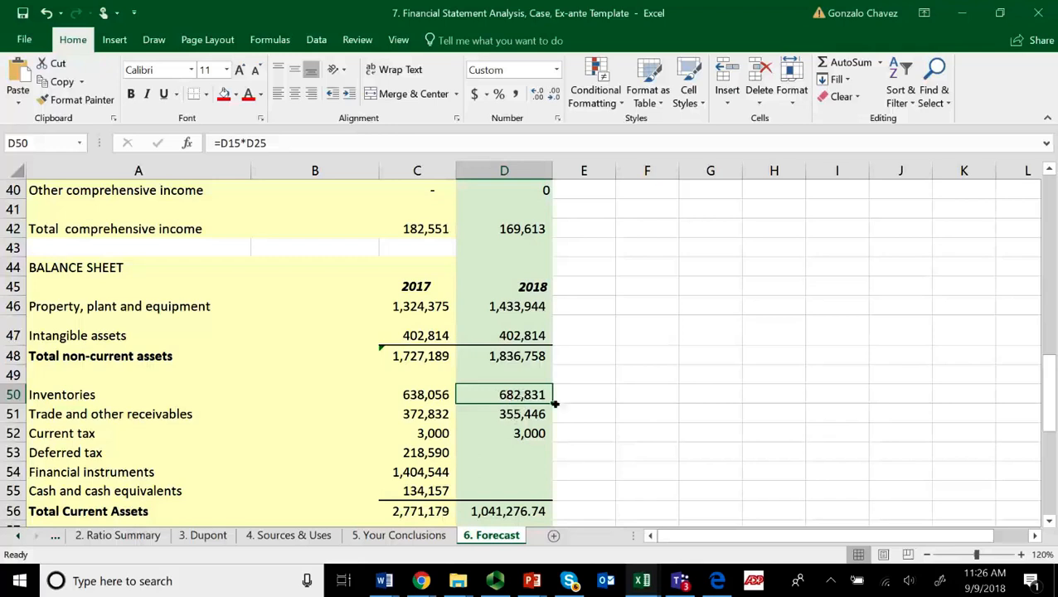
pyautogui.moveTo(531, 413)
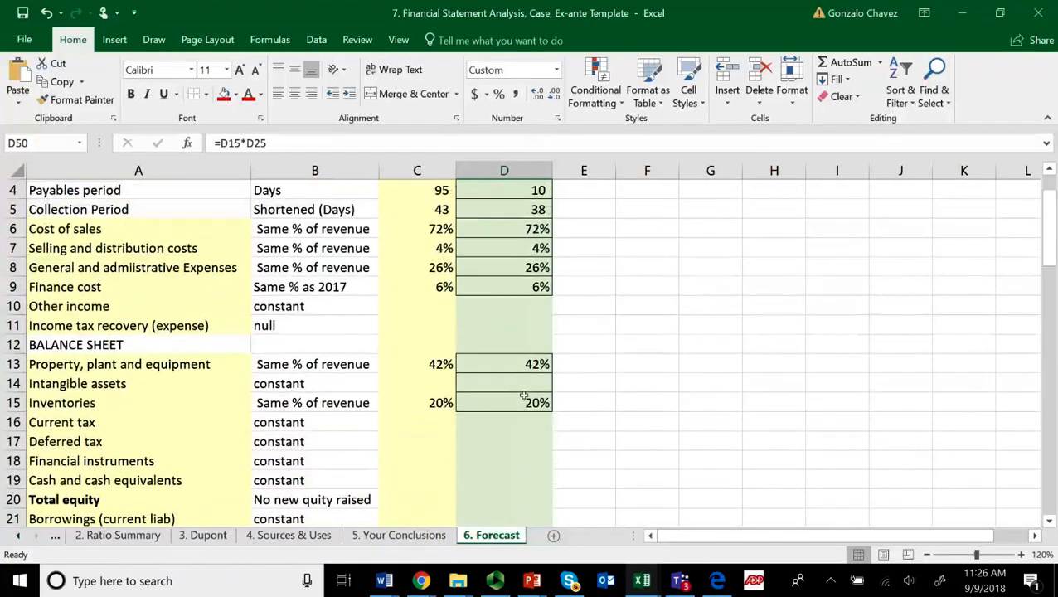
pyautogui.moveTo(516, 401)
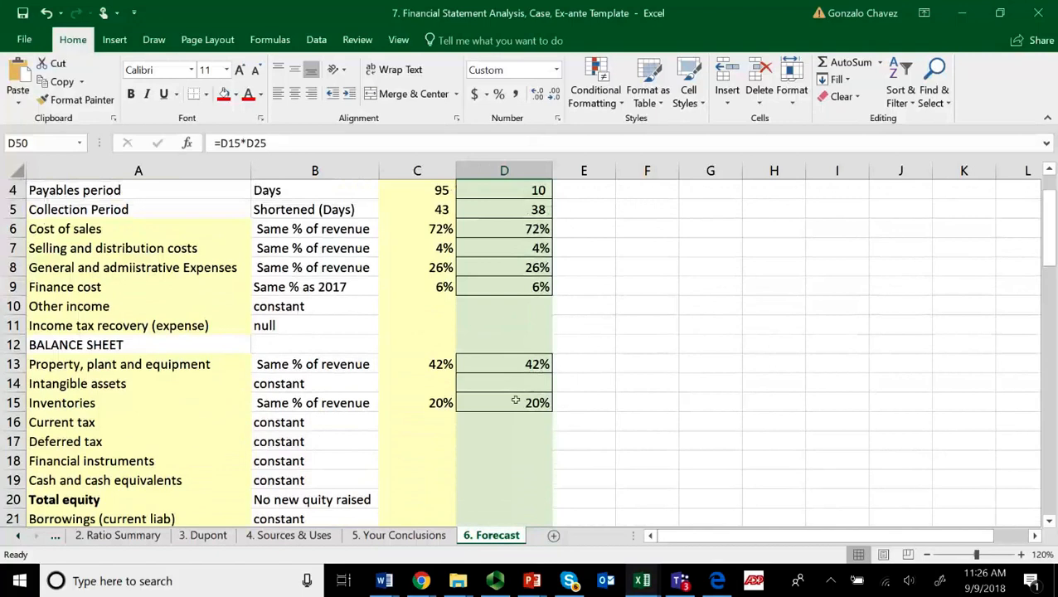
# Build the D51 receivables formula from the 2018 assumptions: collection days times revenue.
pyautogui.click(504, 402)
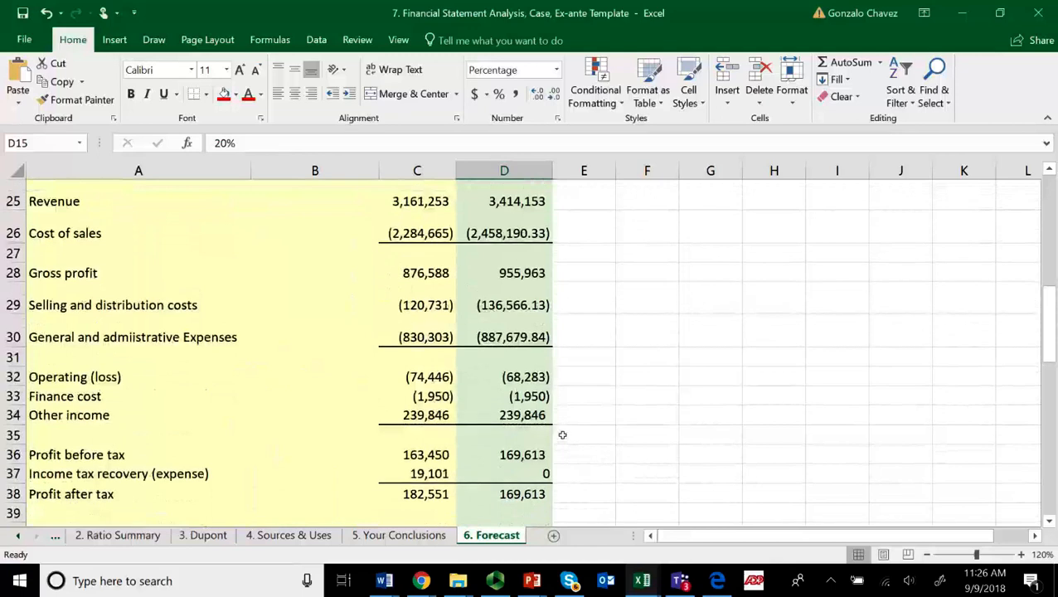
pyautogui.scroll(-3)
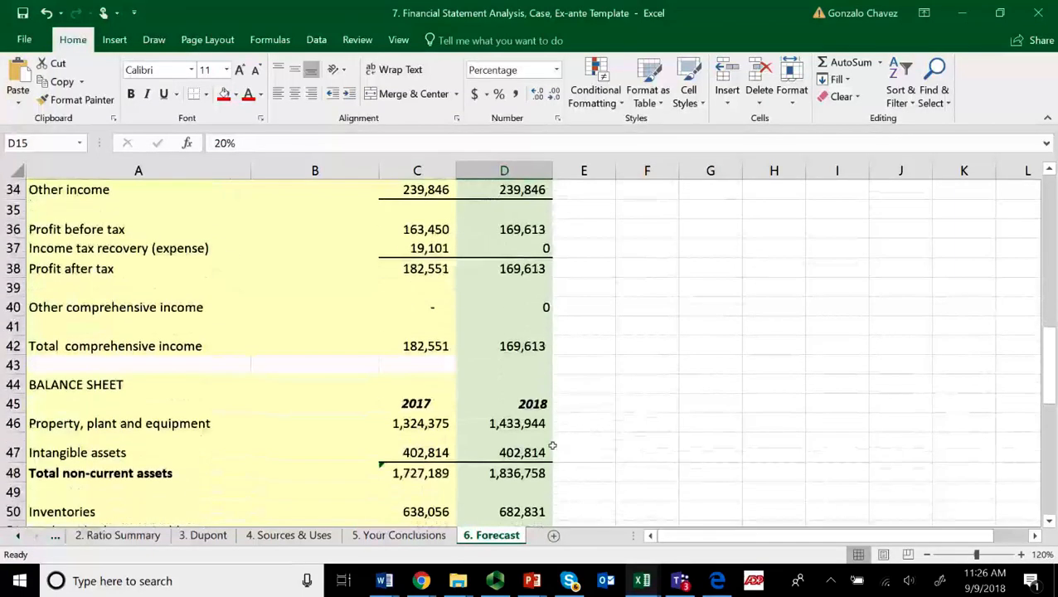
pyautogui.scroll(-3)
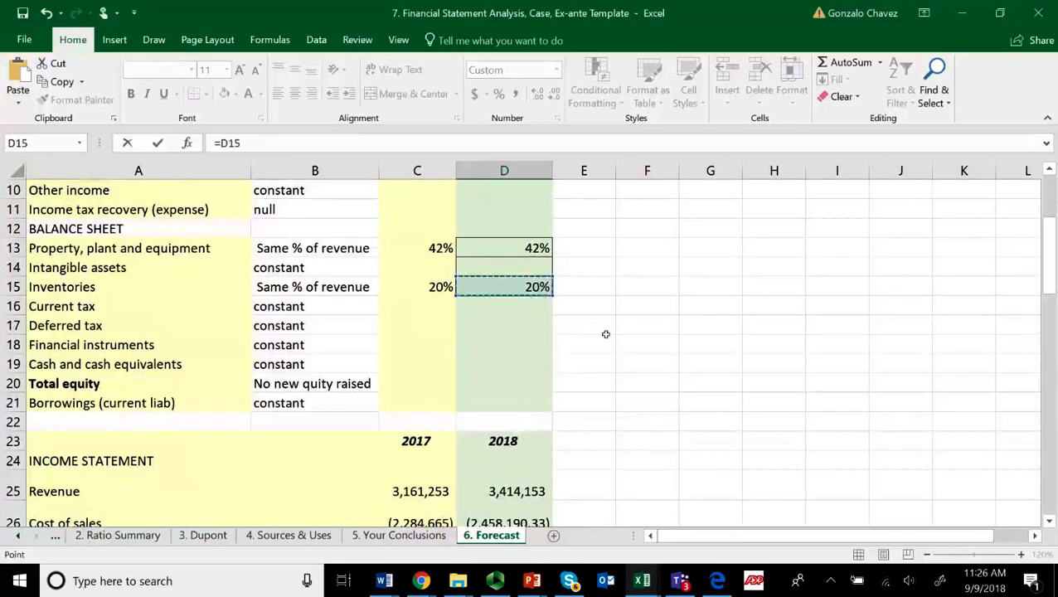
pyautogui.write('*')
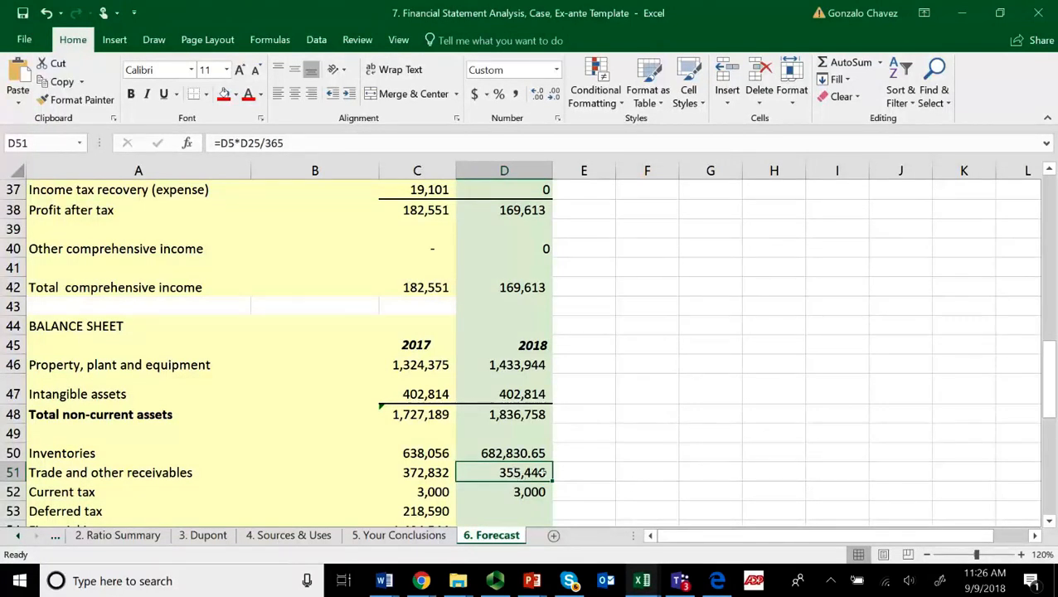
# Delete the 2018 trade receivables value in D51, leaving it blank.
pyautogui.press('Delete')
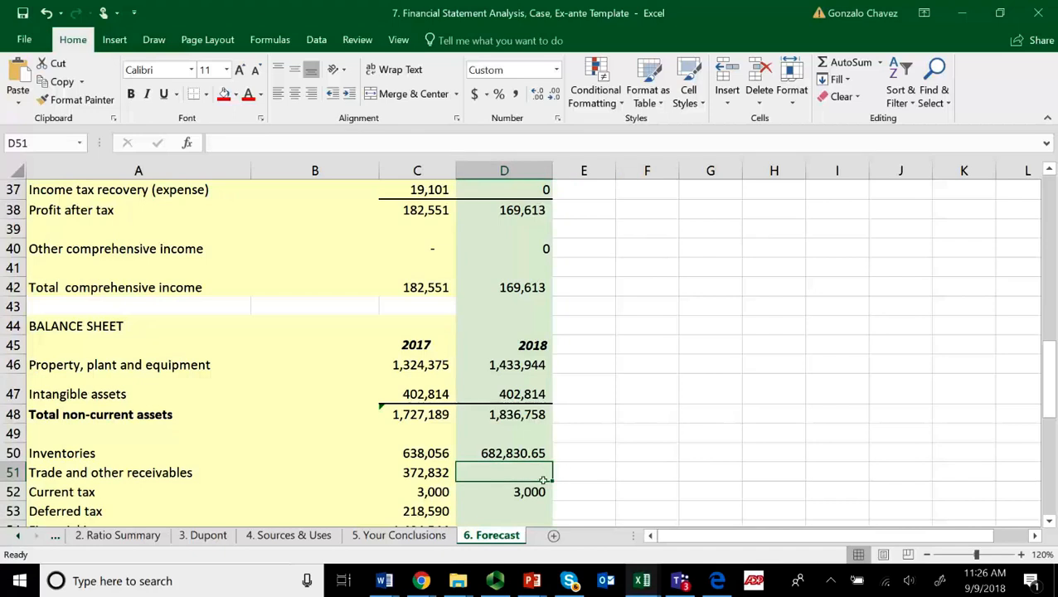
pyautogui.scroll(-3)
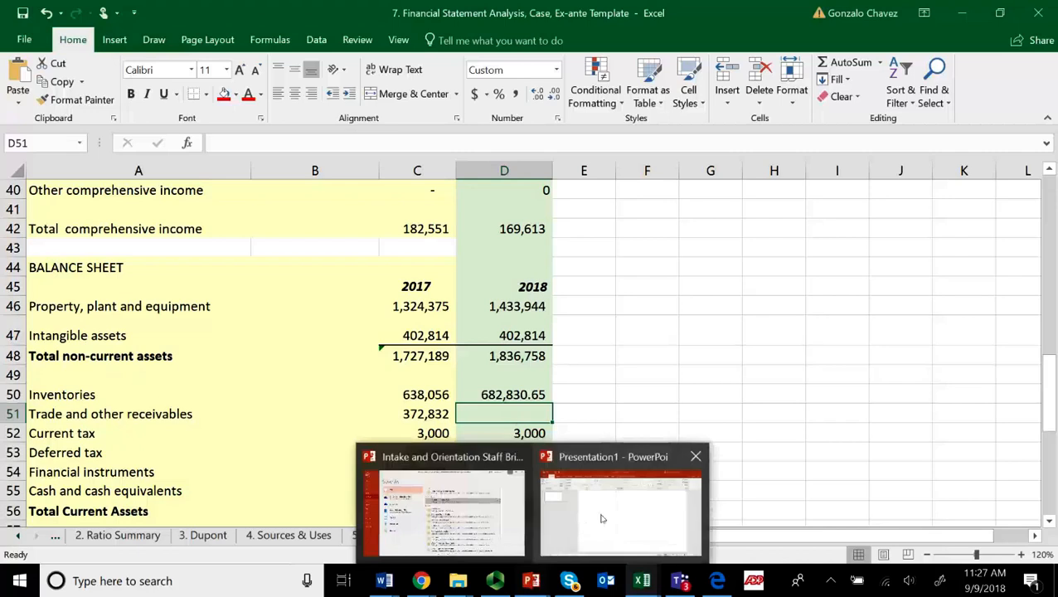
# Show the blank Presentation1 slide full screen in PowerPoint.
pyautogui.click(619, 510)
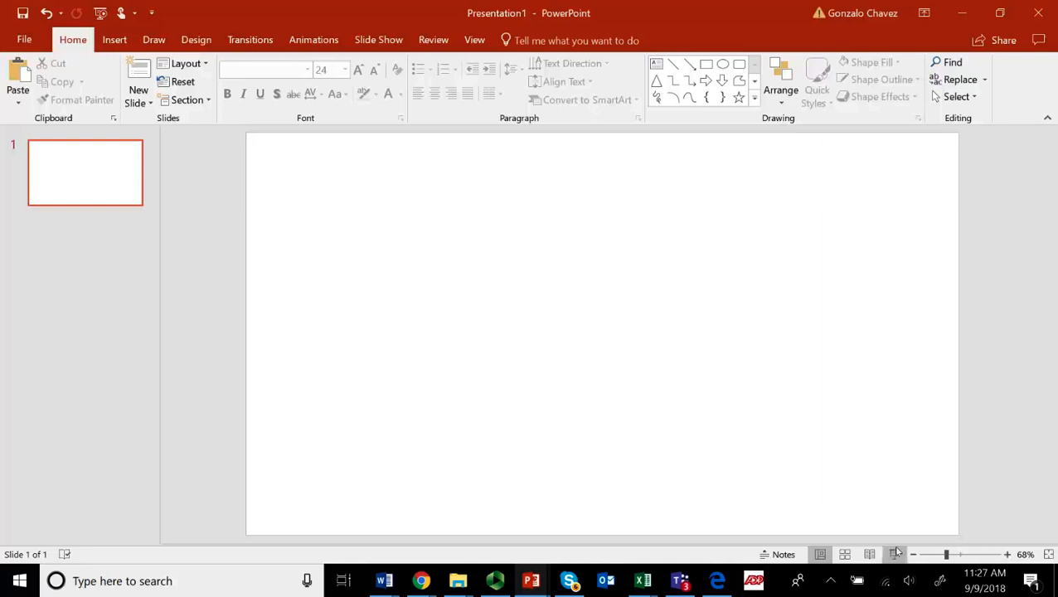
pyautogui.click(20, 581)
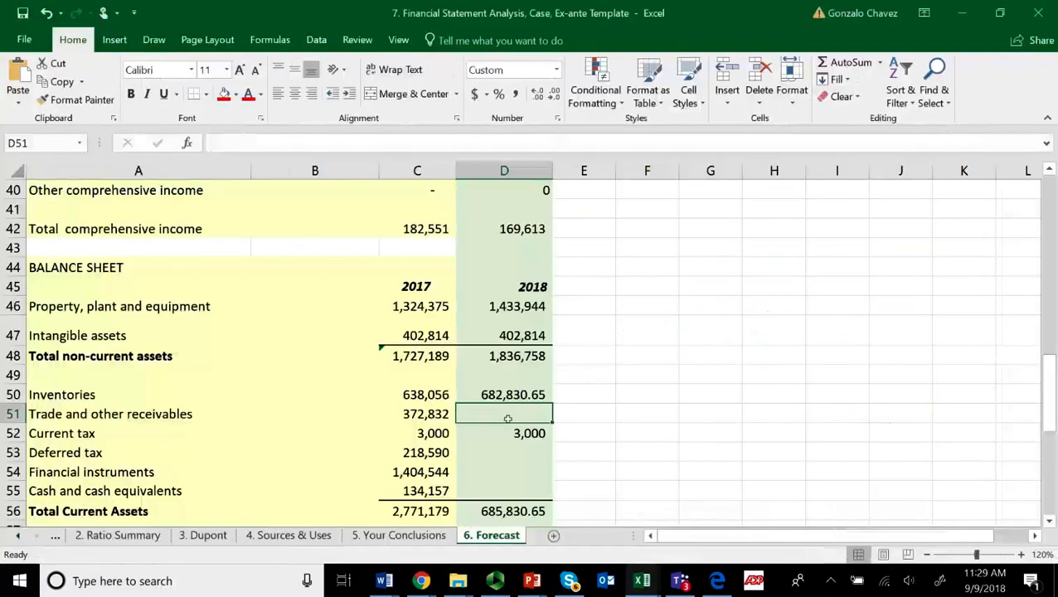
# Enter =D5*D25/365 in D51 so receivables show 355,446.
pyautogui.write('=')
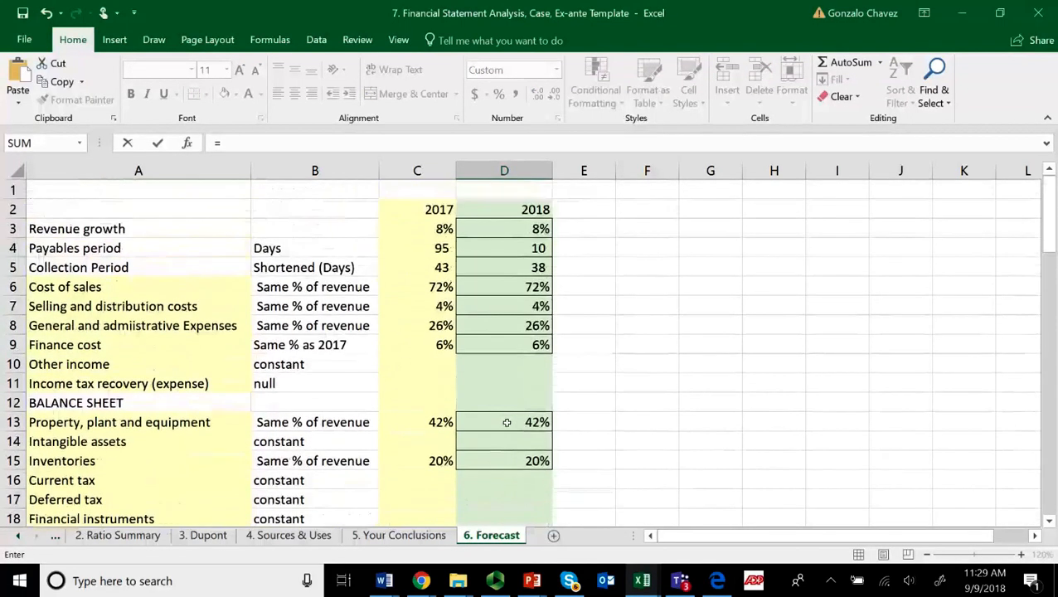
pyautogui.click(504, 267)
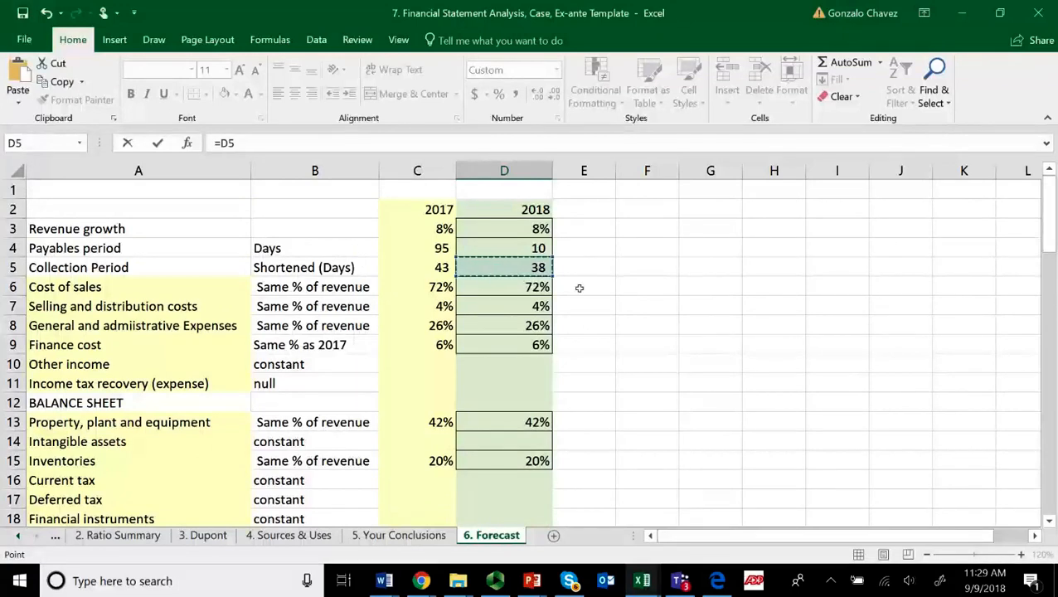
pyautogui.write('*')
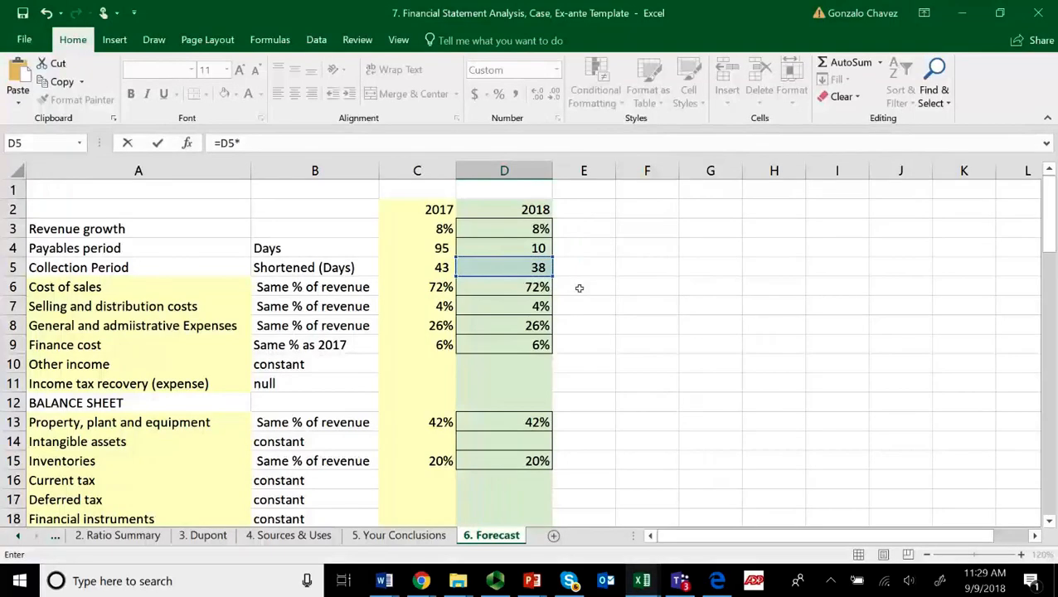
pyautogui.moveTo(574, 293)
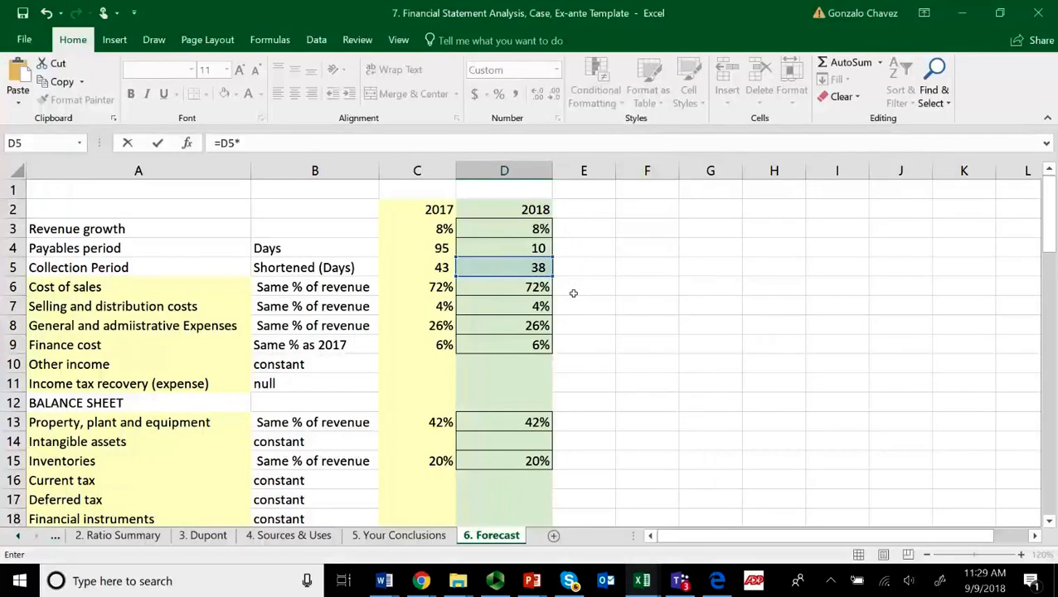
pyautogui.scroll(-3)
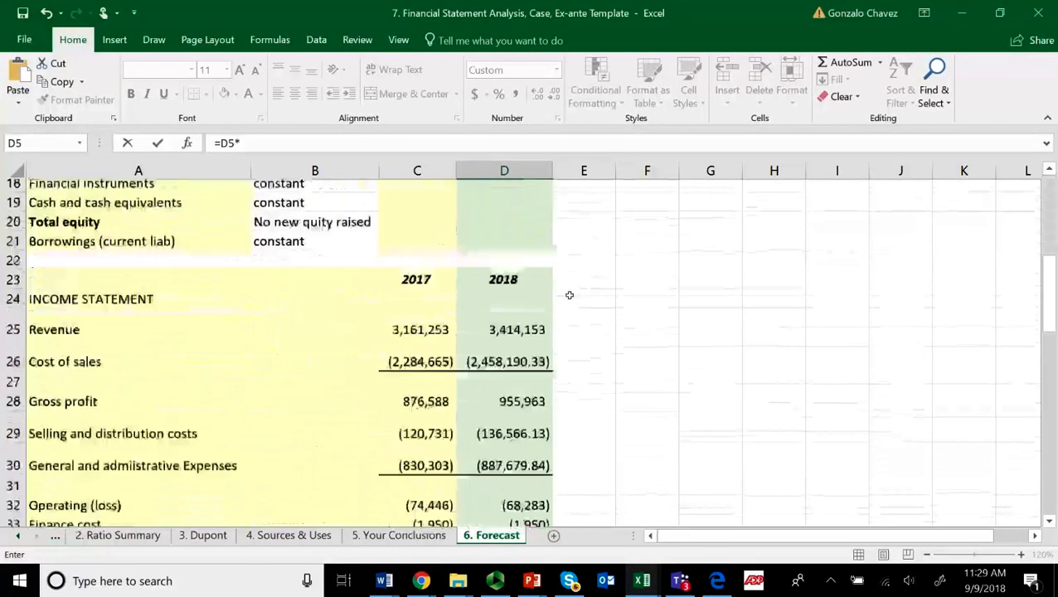
pyautogui.click(517, 317)
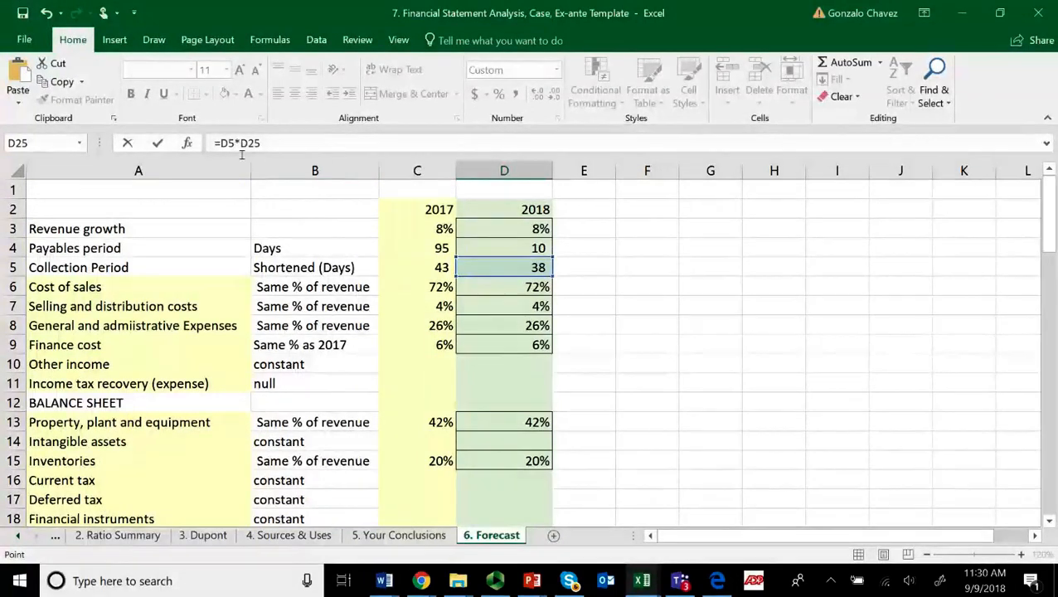
pyautogui.scroll(-3)
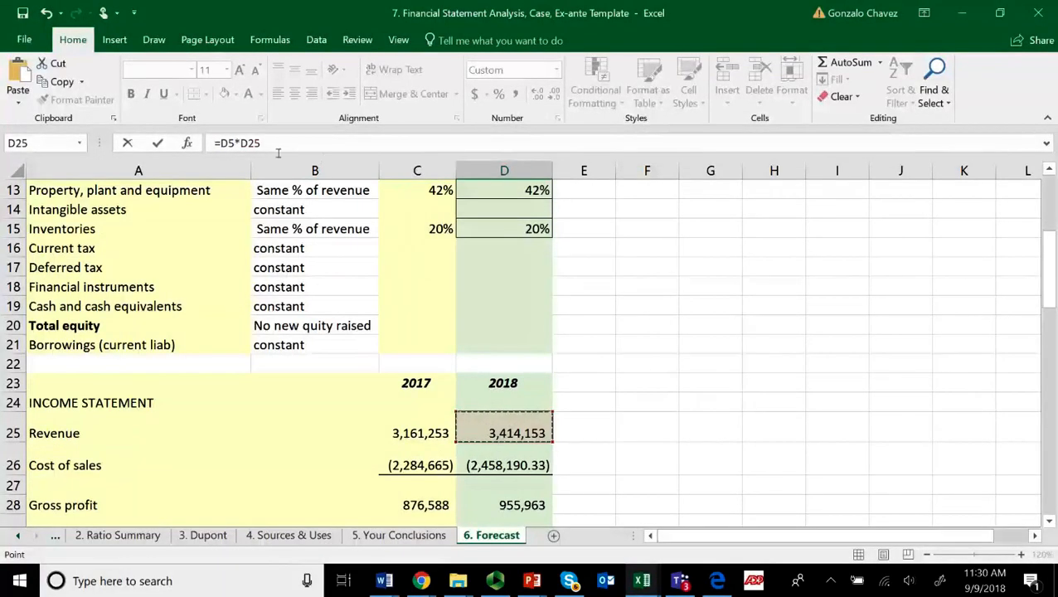
pyautogui.write('/365')
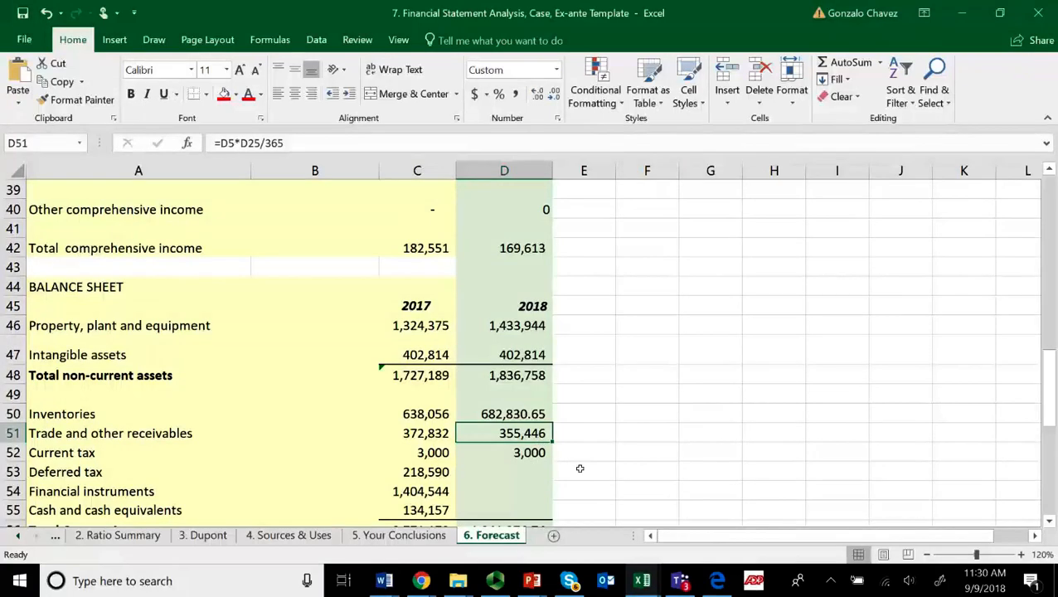
pyautogui.scroll(-3)
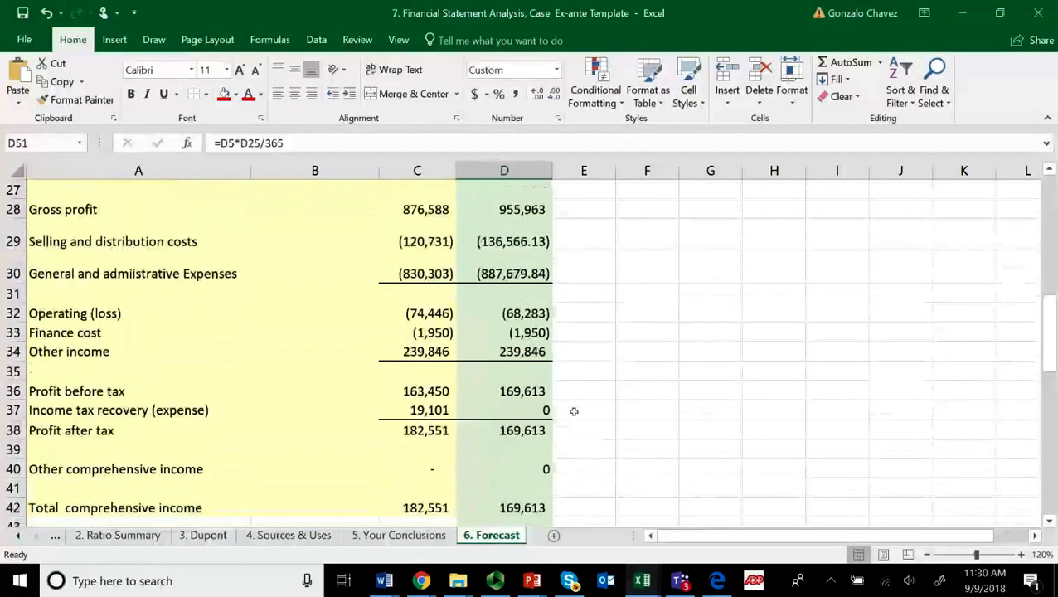
pyautogui.scroll(3)
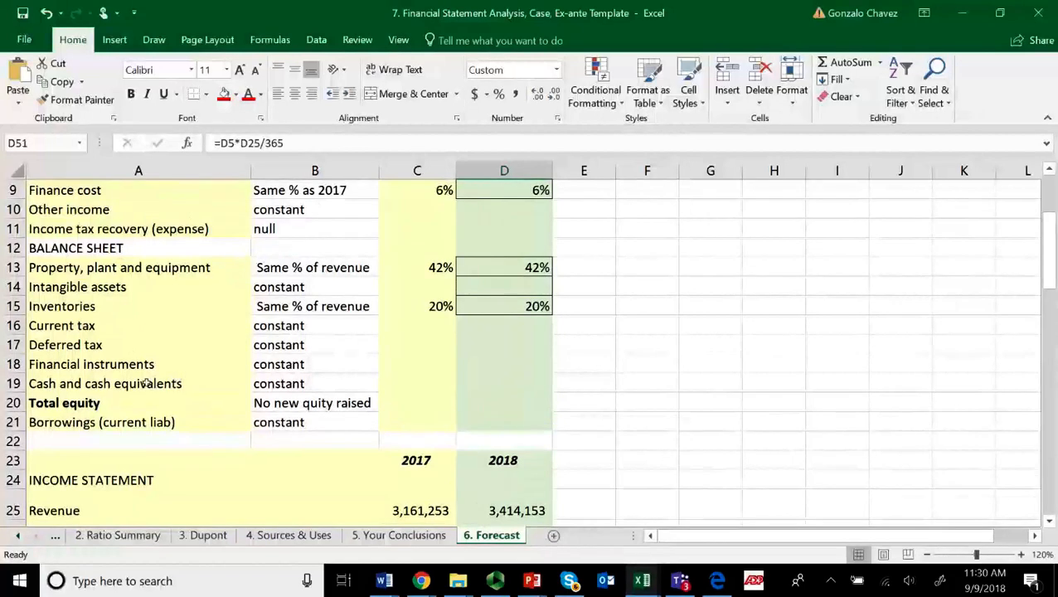
pyautogui.moveTo(348, 407)
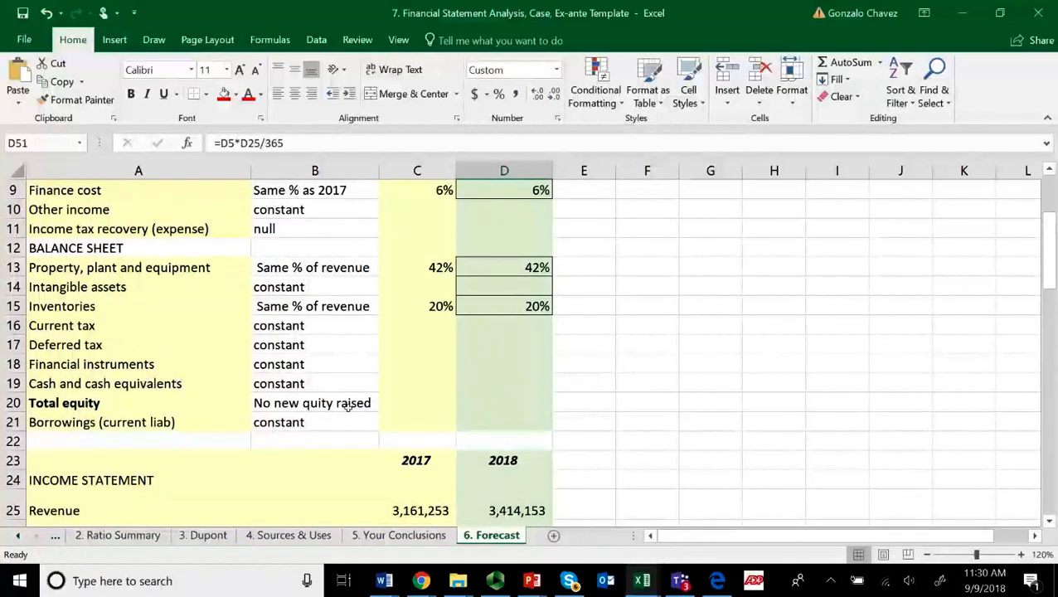
pyautogui.scroll(-3)
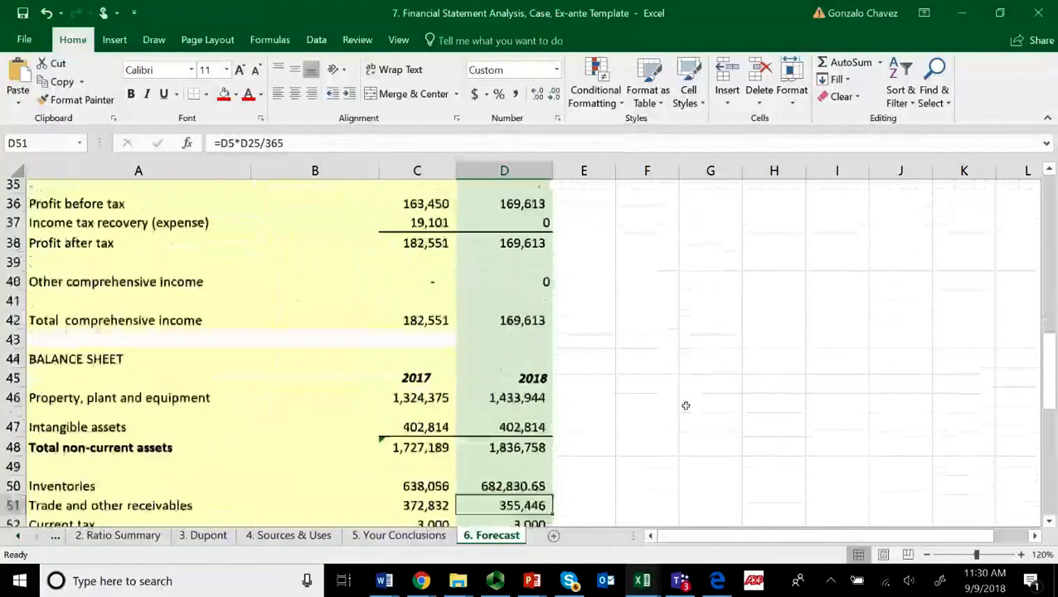
pyautogui.scroll(-3)
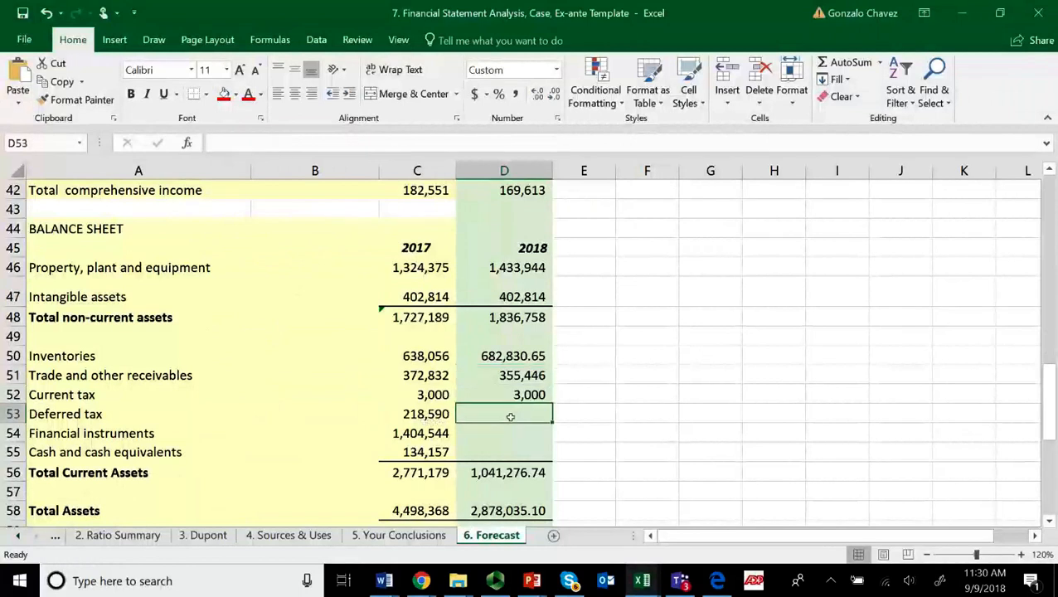
pyautogui.write('=')
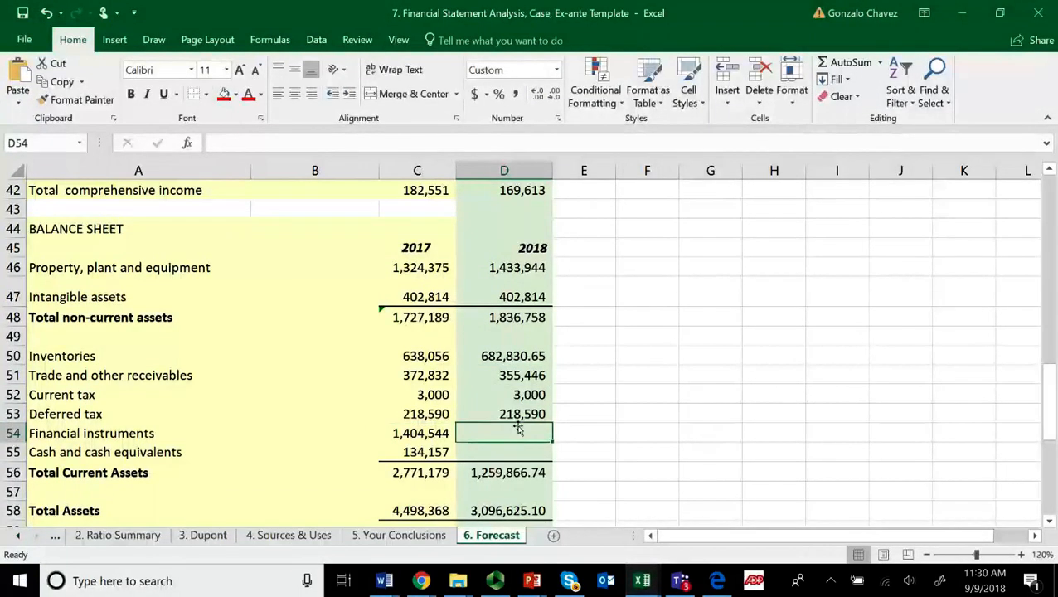
pyautogui.click(504, 414)
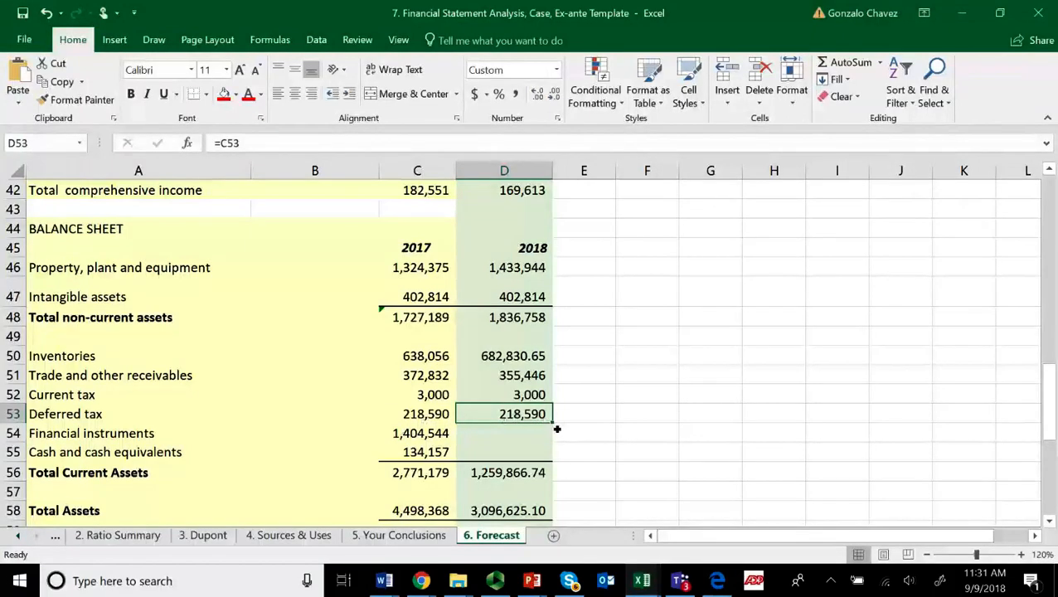
pyautogui.moveTo(555, 426)
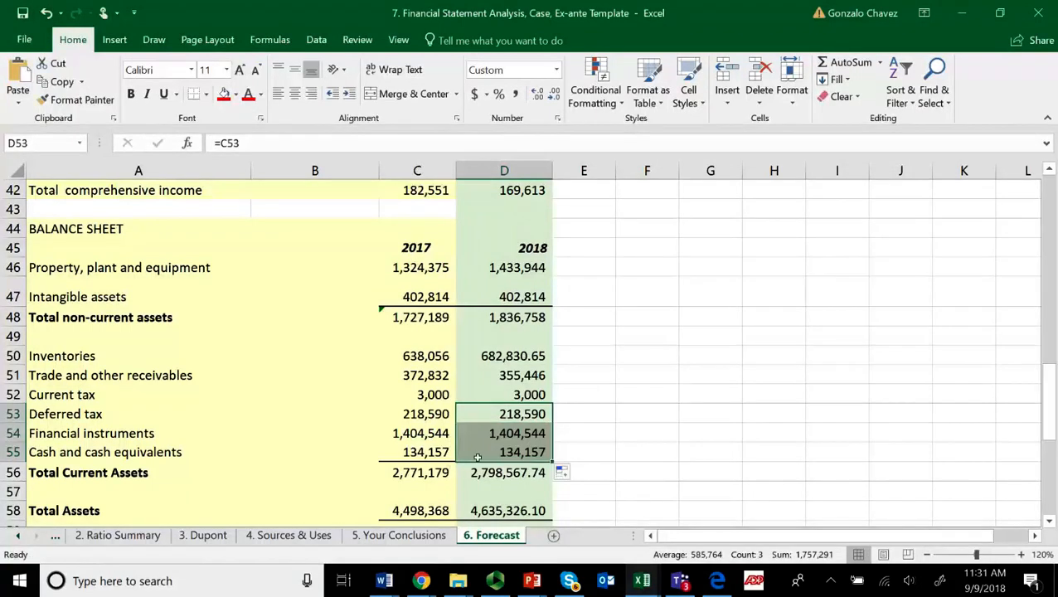
pyautogui.click(504, 433)
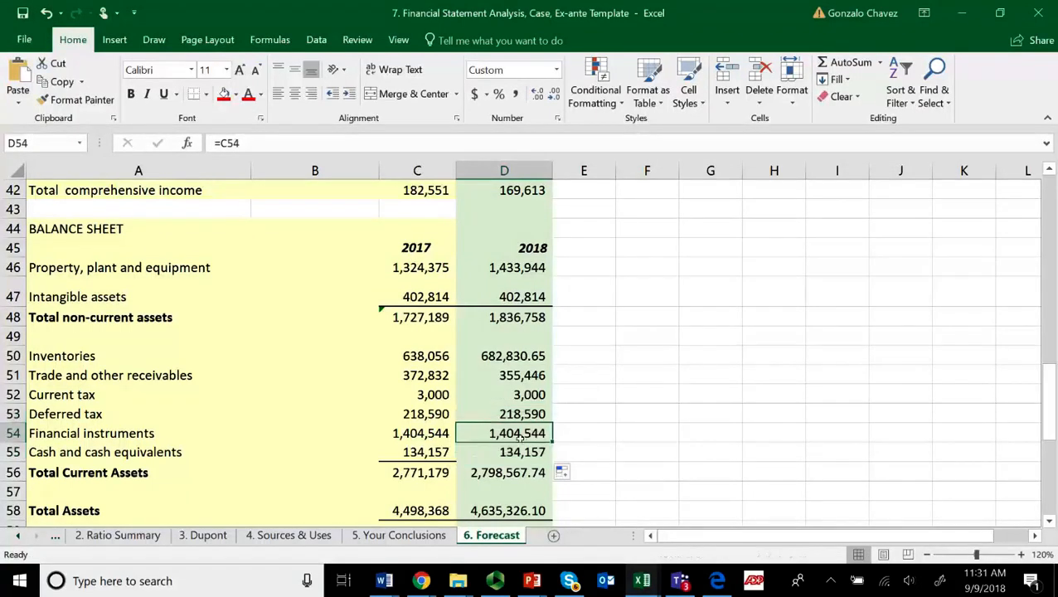
pyautogui.scroll(-3)
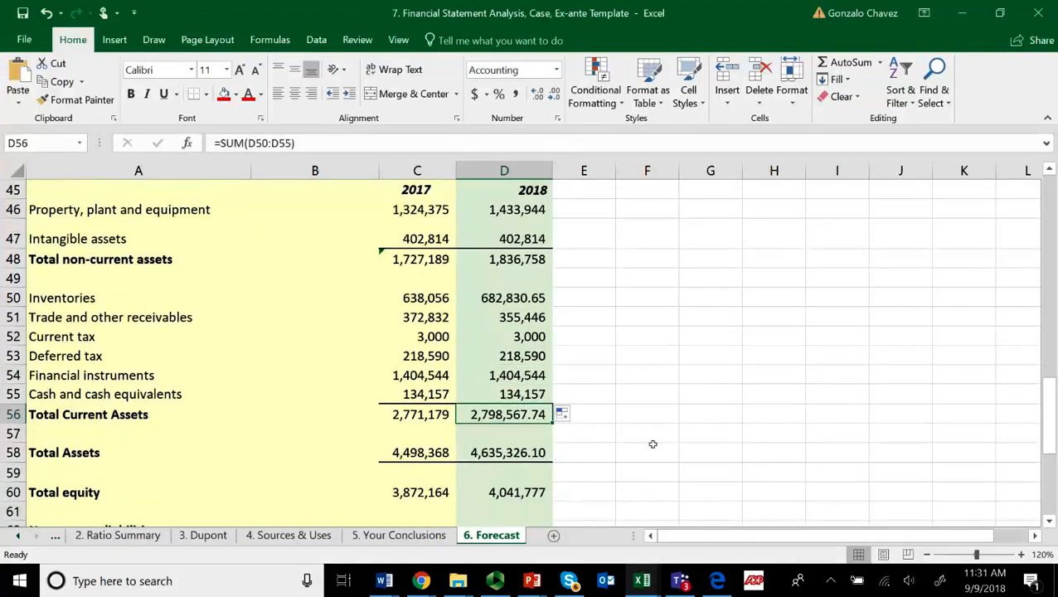
pyautogui.scroll(-3)
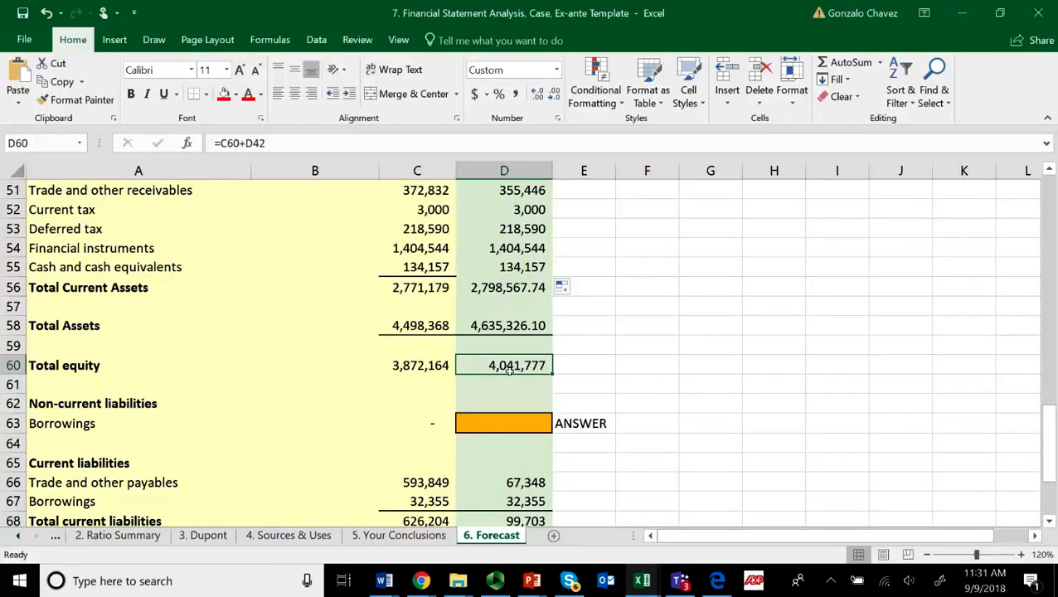
pyautogui.doubleClick(504, 365)
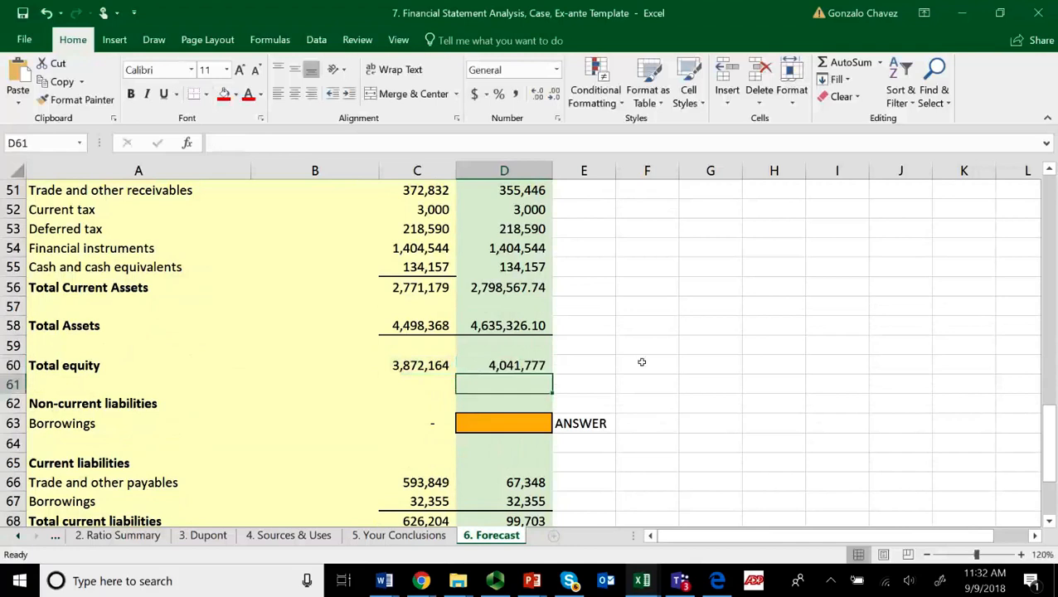
pyautogui.moveTo(560, 425)
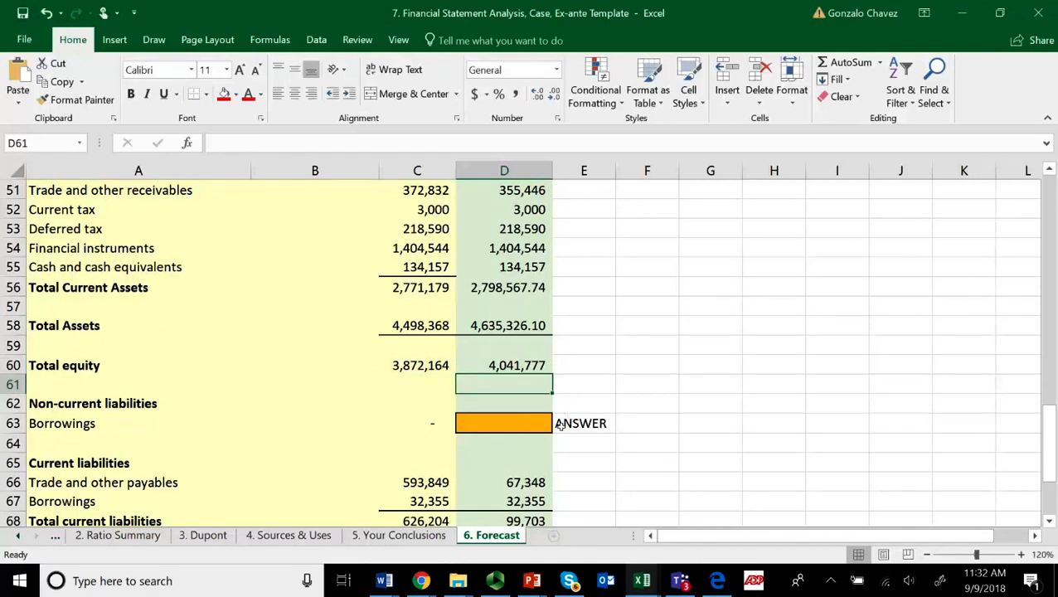
pyautogui.moveTo(561, 429)
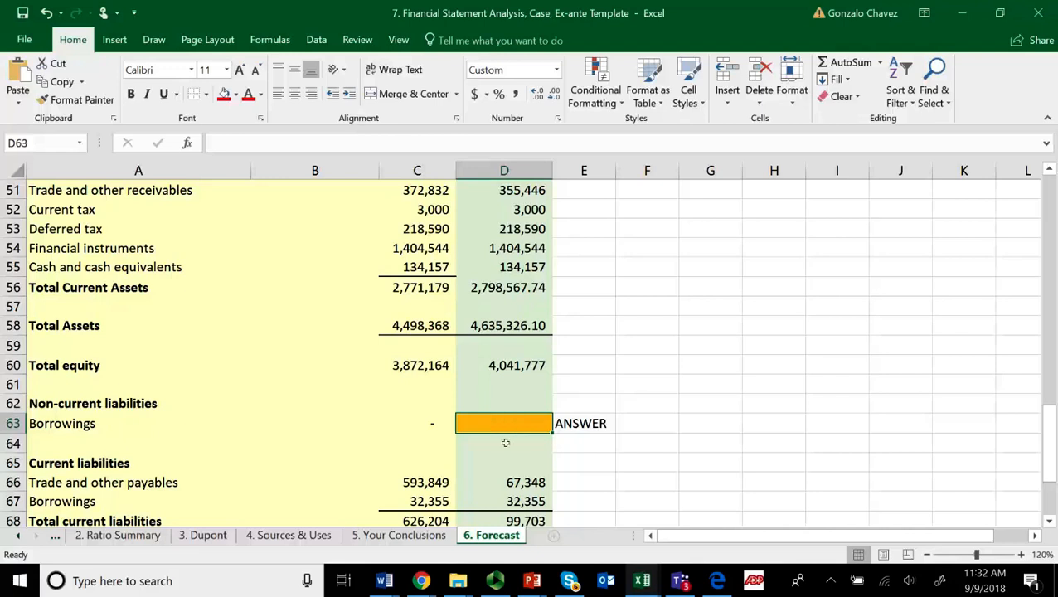
pyautogui.moveTo(571, 410)
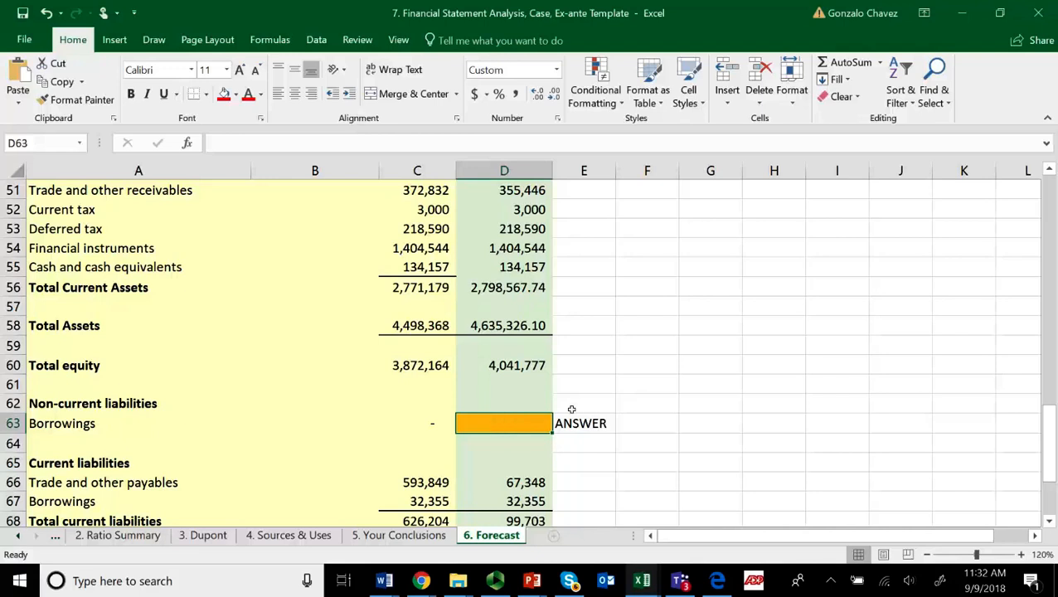
pyautogui.scroll(-3)
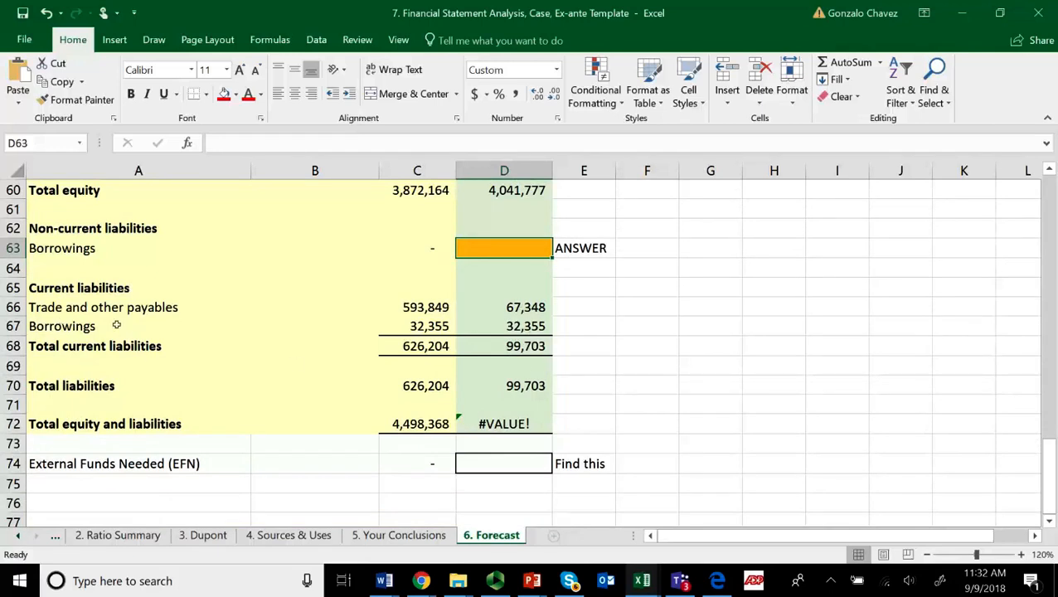
# Clear the 2018 trade payables formula in D66, dropping current liabilities to 32,355.
pyautogui.click(504, 307)
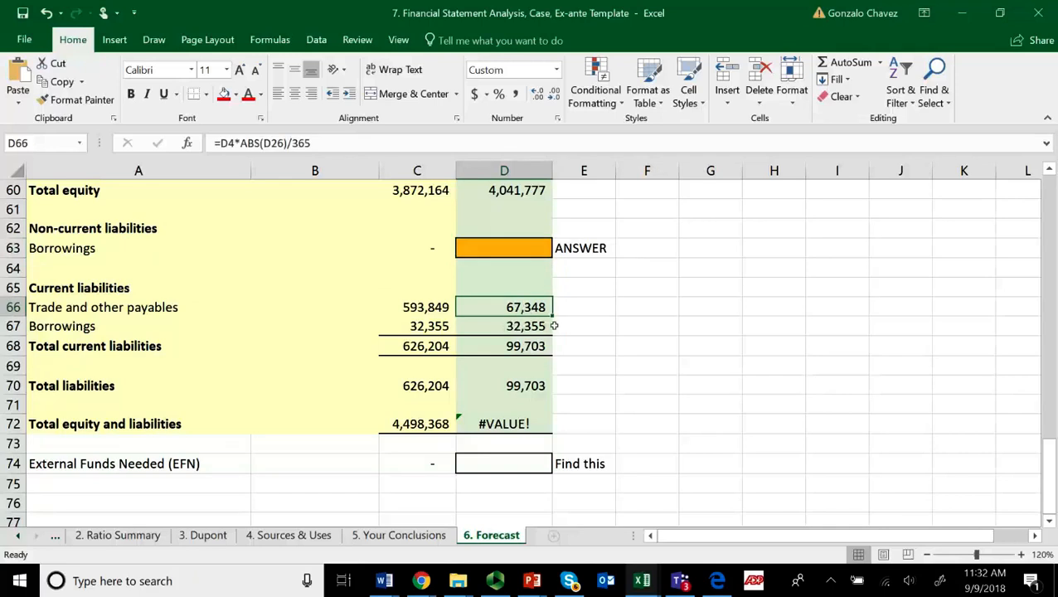
pyautogui.moveTo(529, 307)
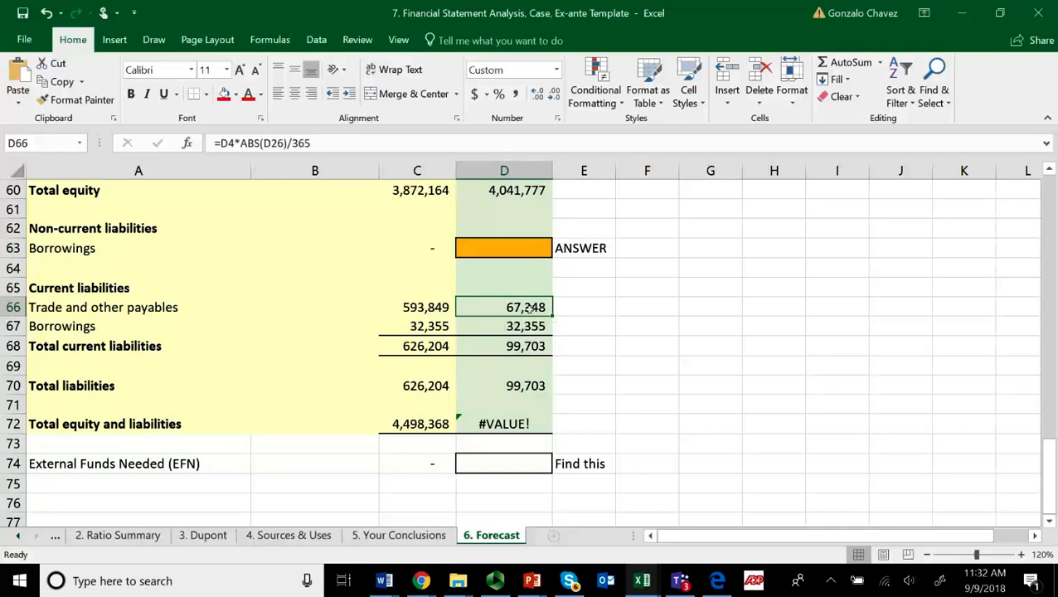
pyautogui.press('Delete')
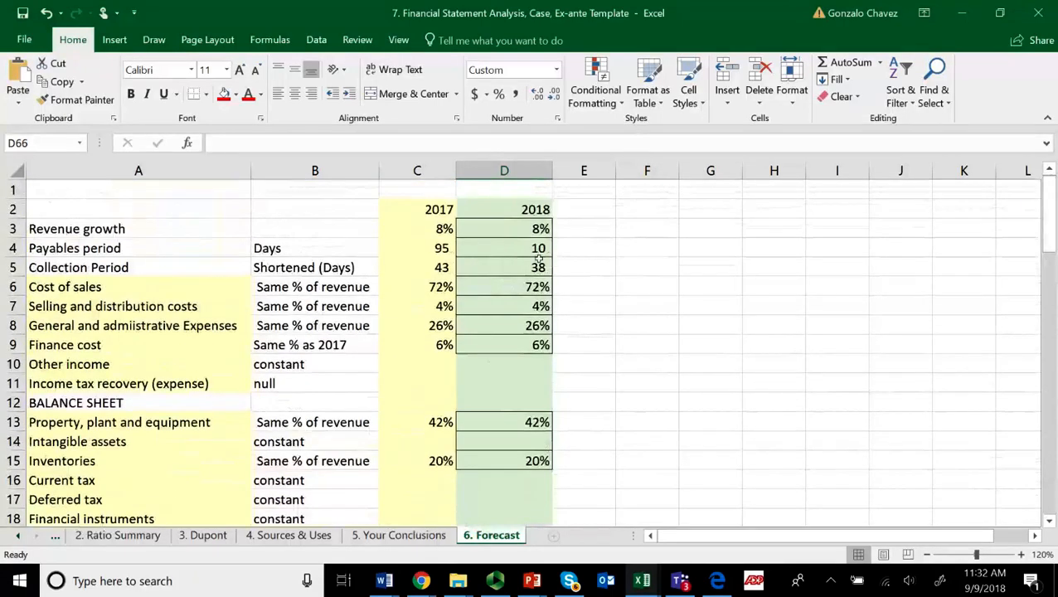
pyautogui.click(504, 248)
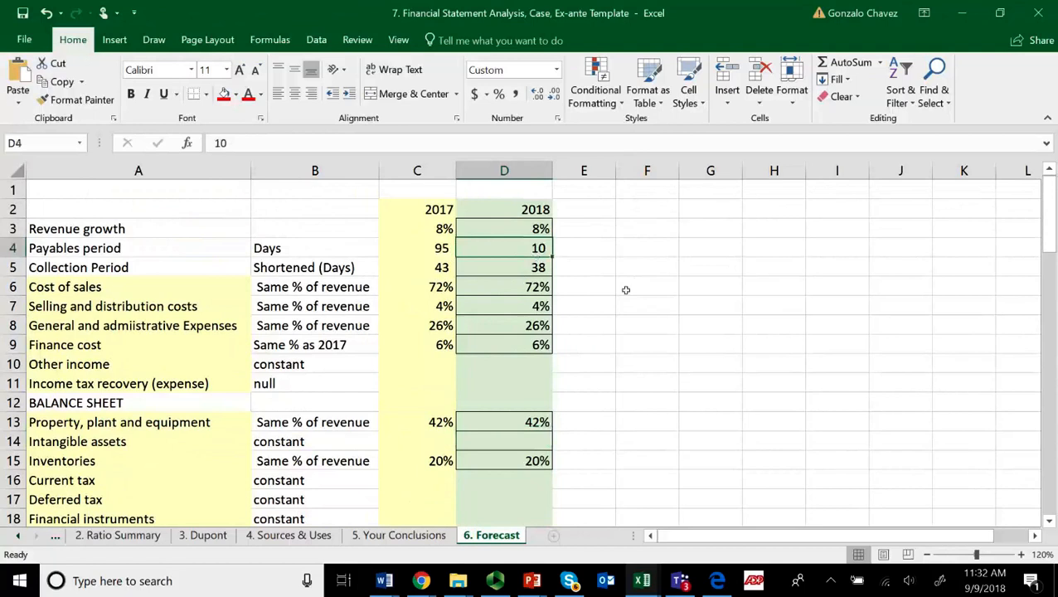
pyautogui.scroll(-3)
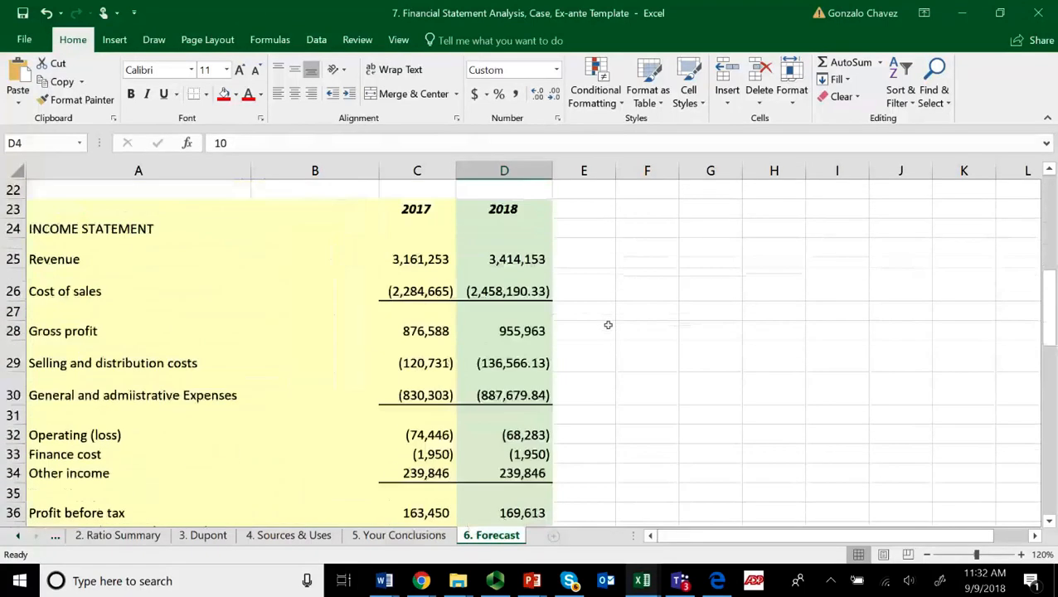
pyautogui.scroll(-3)
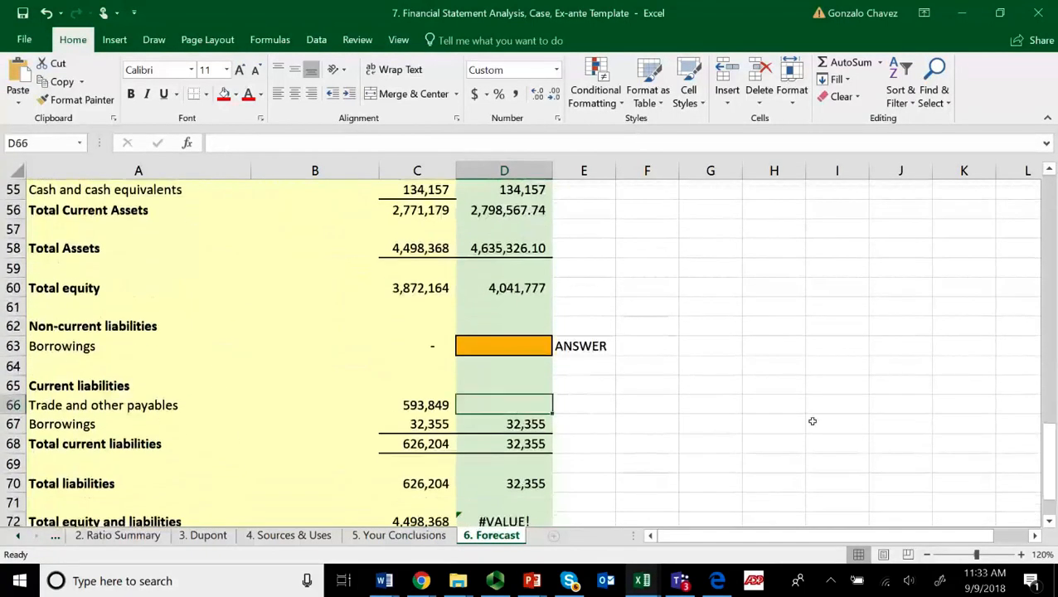
# Start the D66 formula from the 10-day payables period, checking the AP formula slide.
pyautogui.write('=')
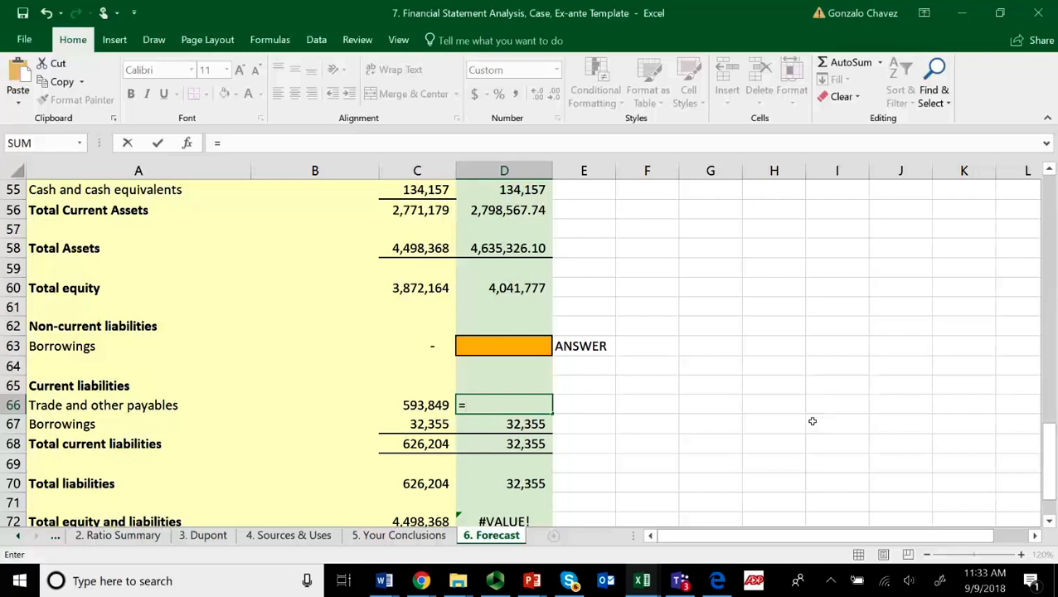
pyautogui.moveTo(732, 389)
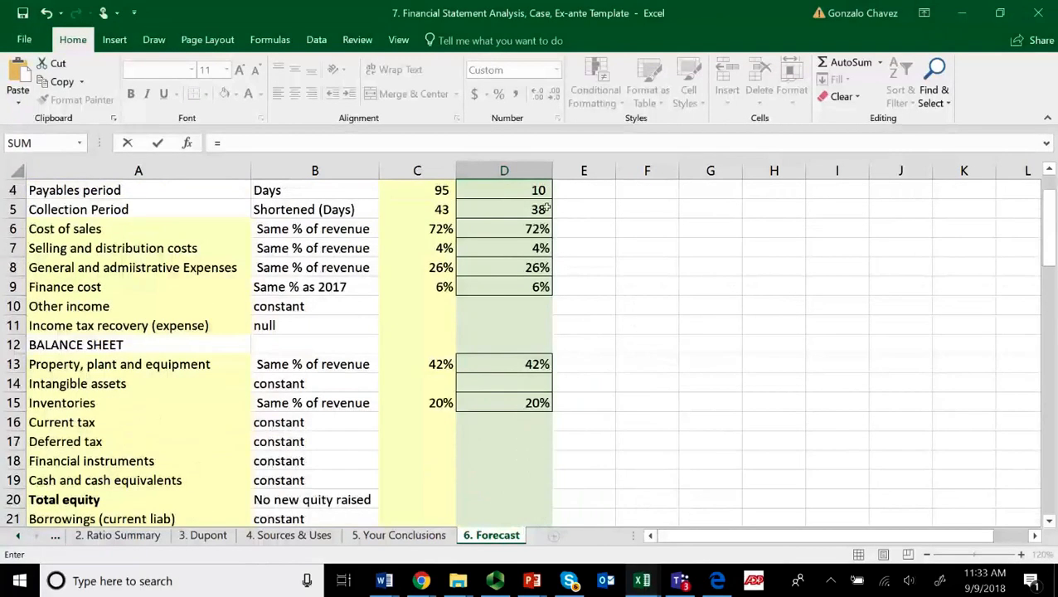
pyautogui.click(504, 190)
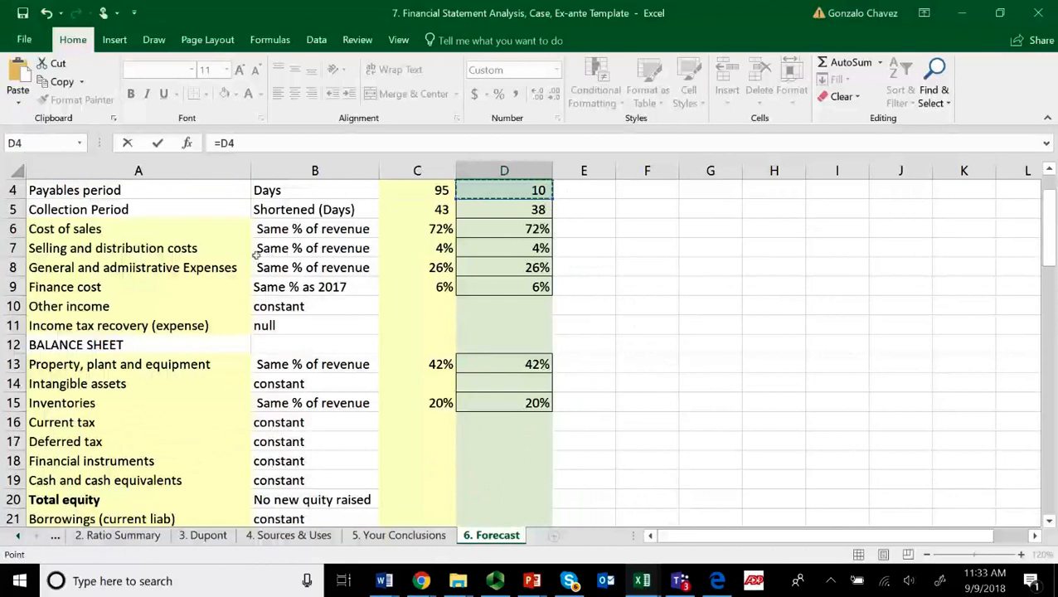
pyautogui.moveTo(743, 235)
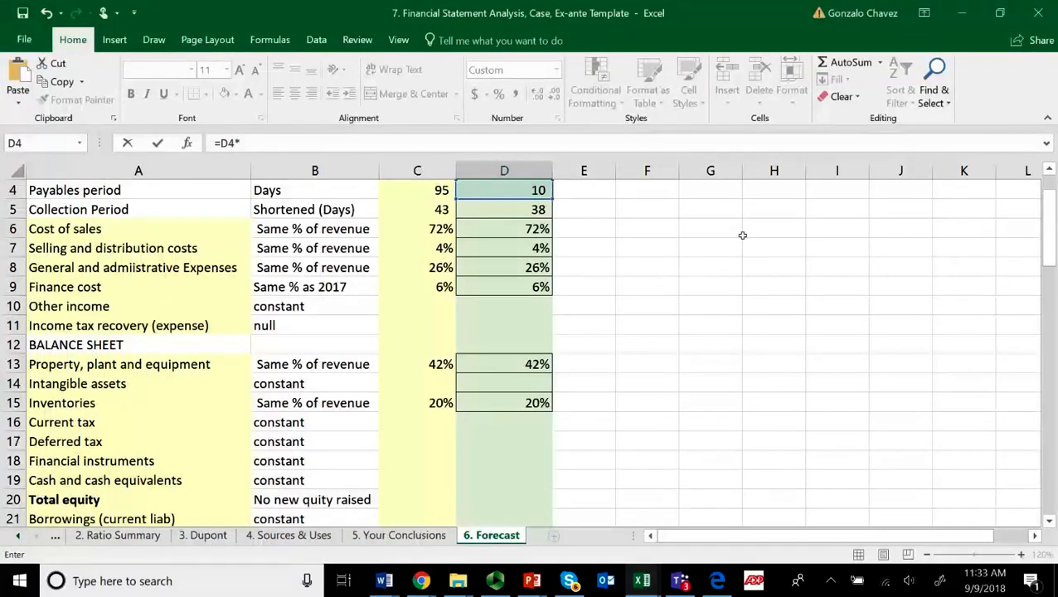
pyautogui.moveTo(751, 254)
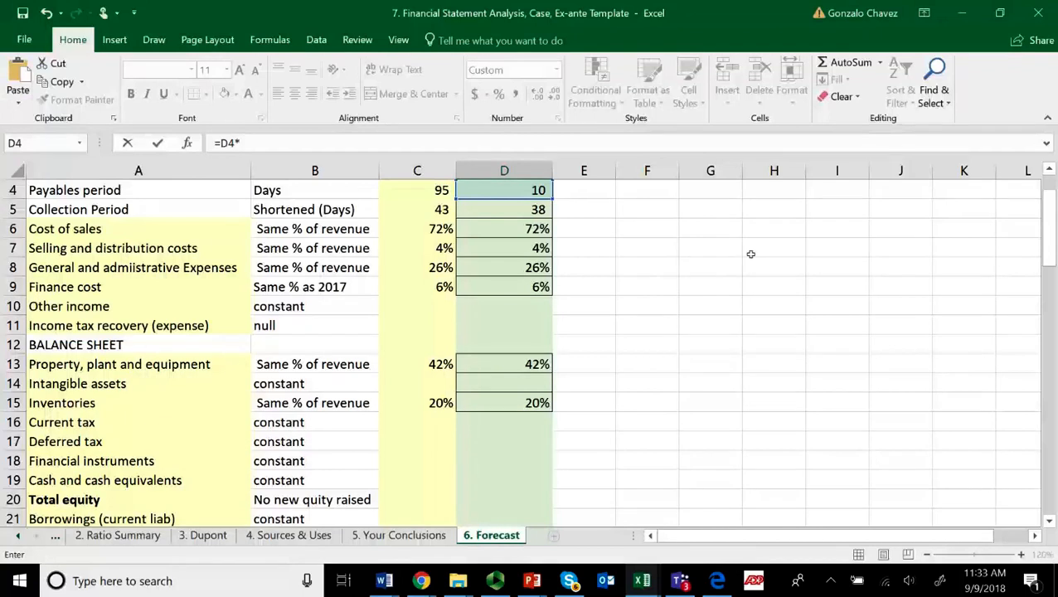
pyautogui.moveTo(664, 342)
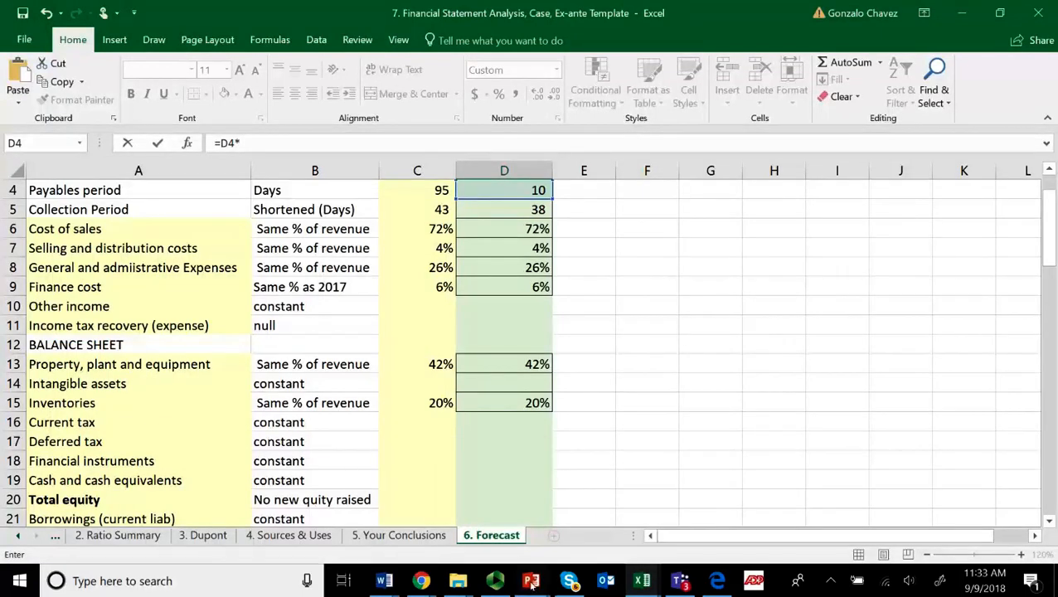
pyautogui.click(531, 581)
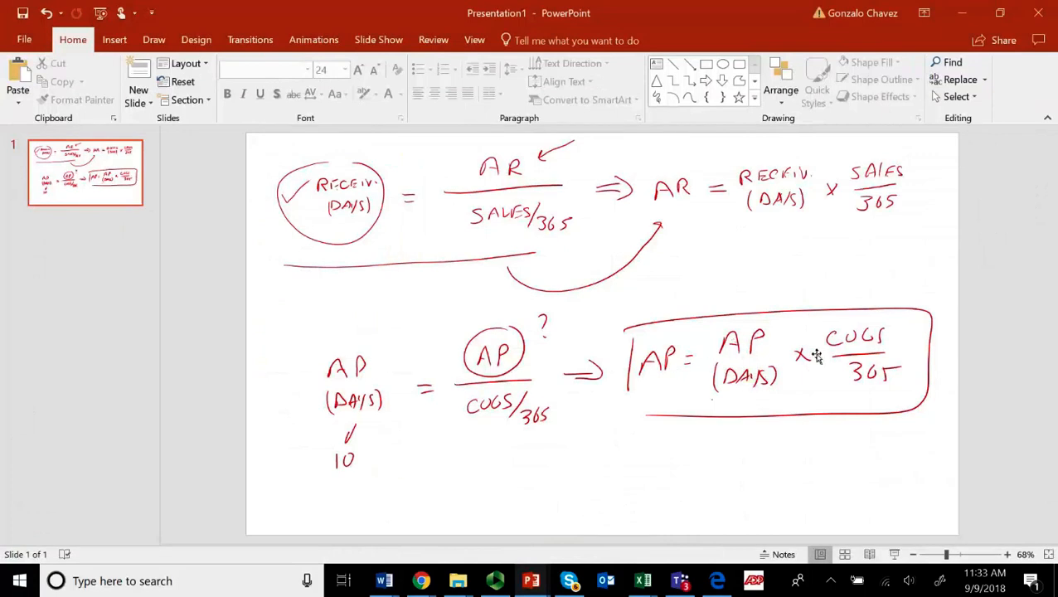
pyautogui.moveTo(887, 356)
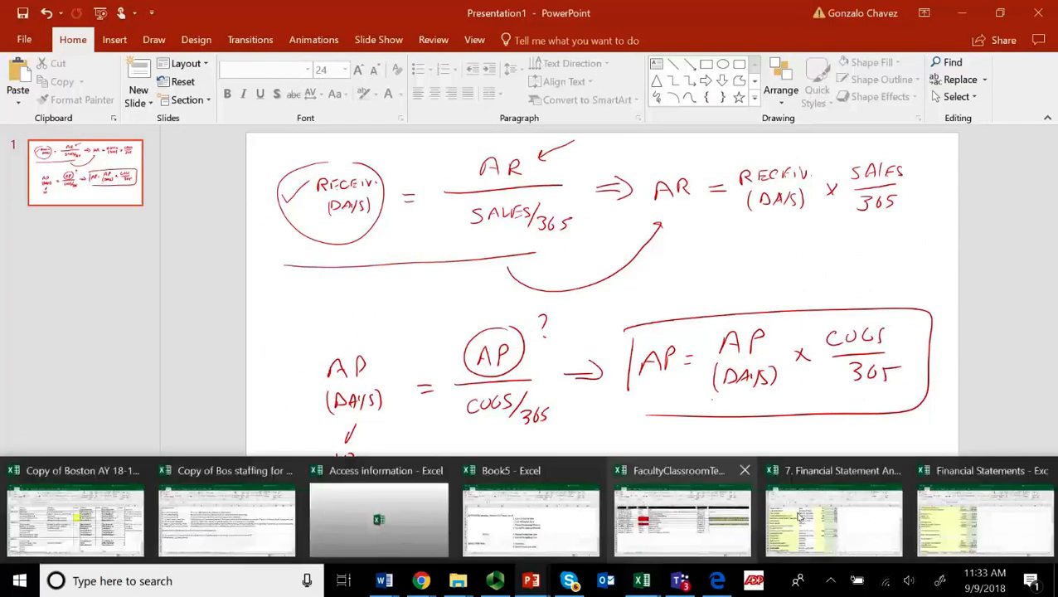
pyautogui.click(834, 519)
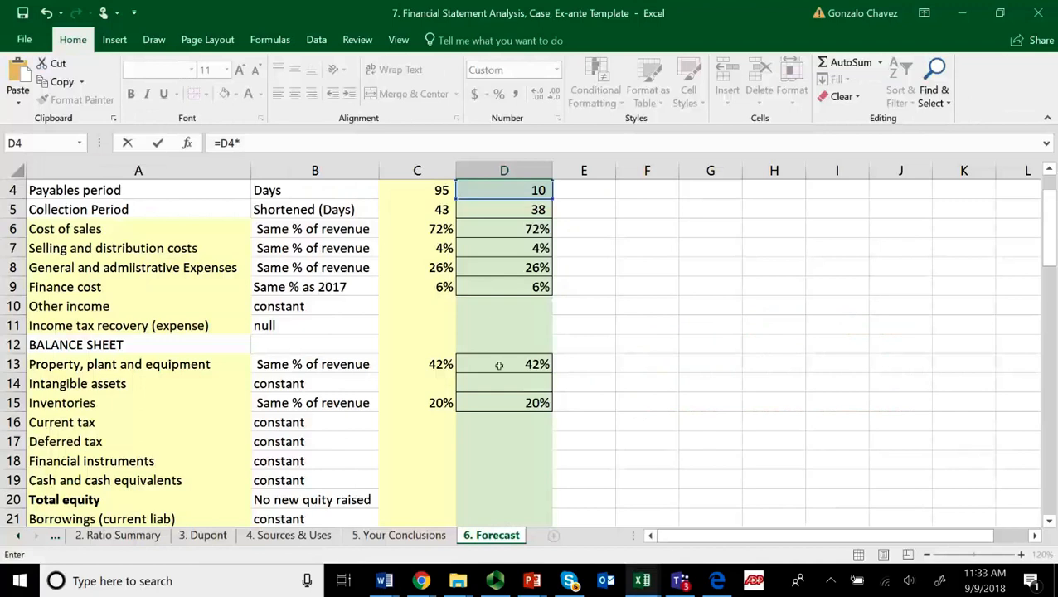
# Finish D66 as =D4*-D26/365, giving 2018 trade payables of 67,348.
pyautogui.scroll(-3)
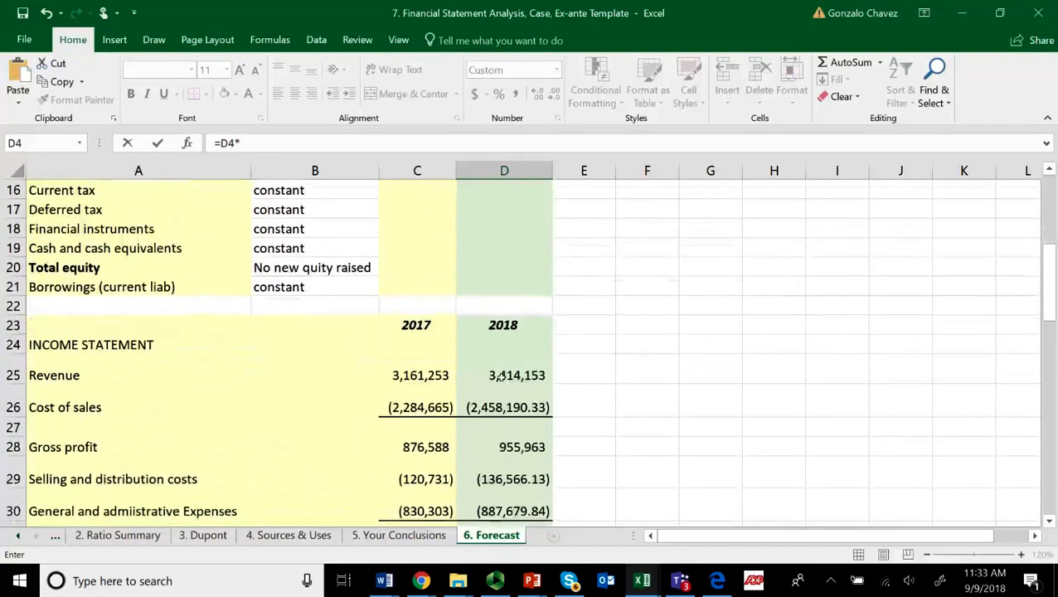
pyautogui.scroll(-3)
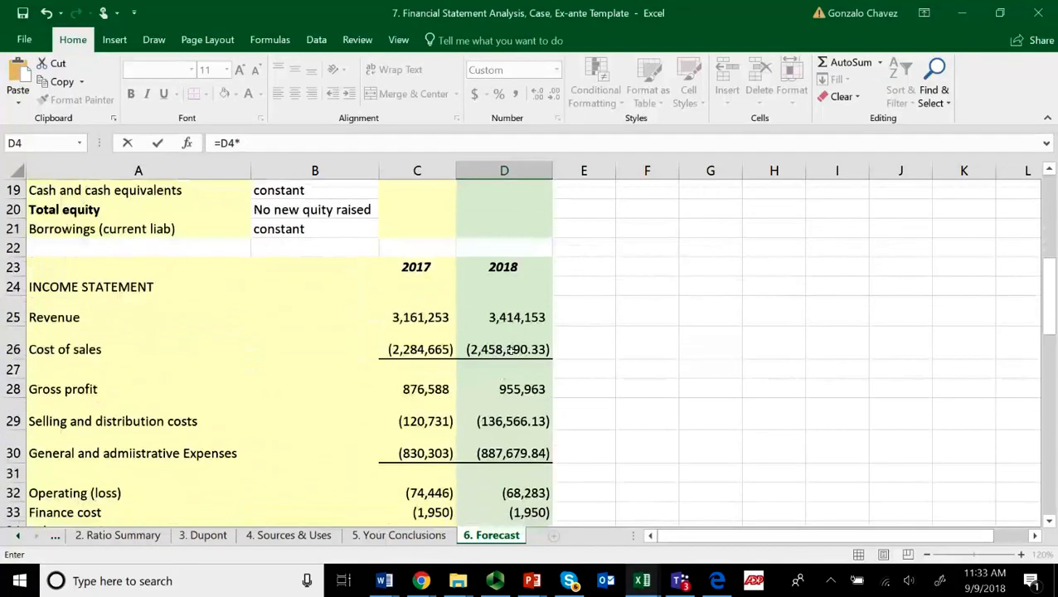
pyautogui.click(505, 349)
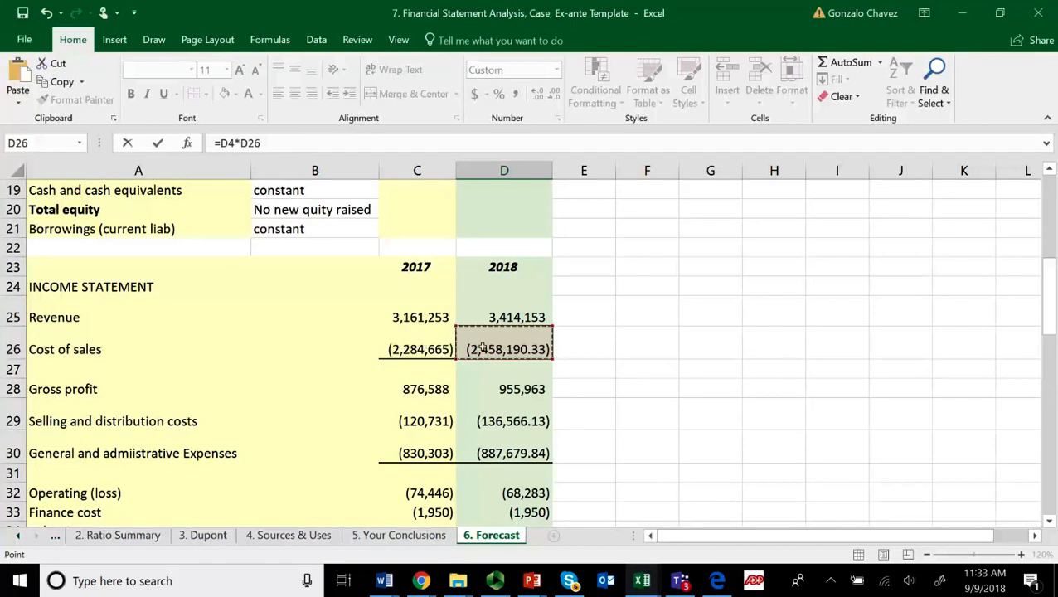
pyautogui.moveTo(346, 233)
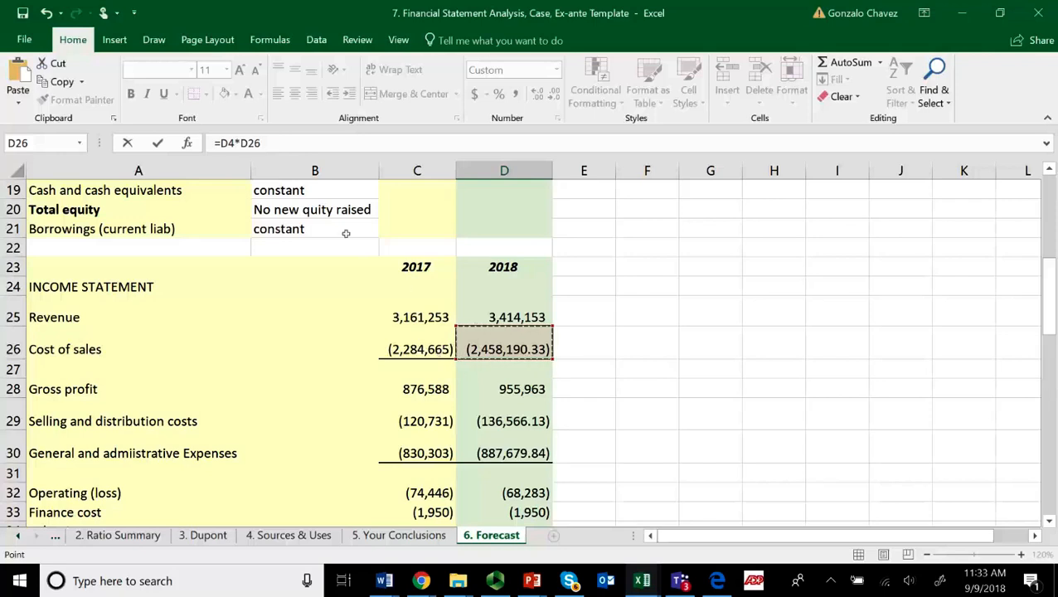
pyautogui.click(139, 170)
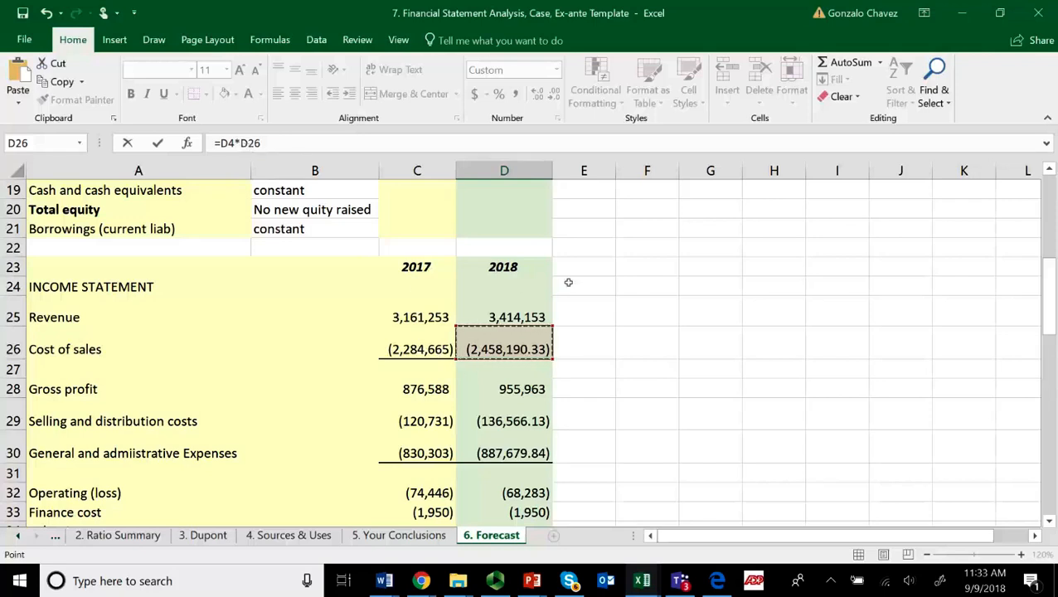
pyautogui.scroll(-3)
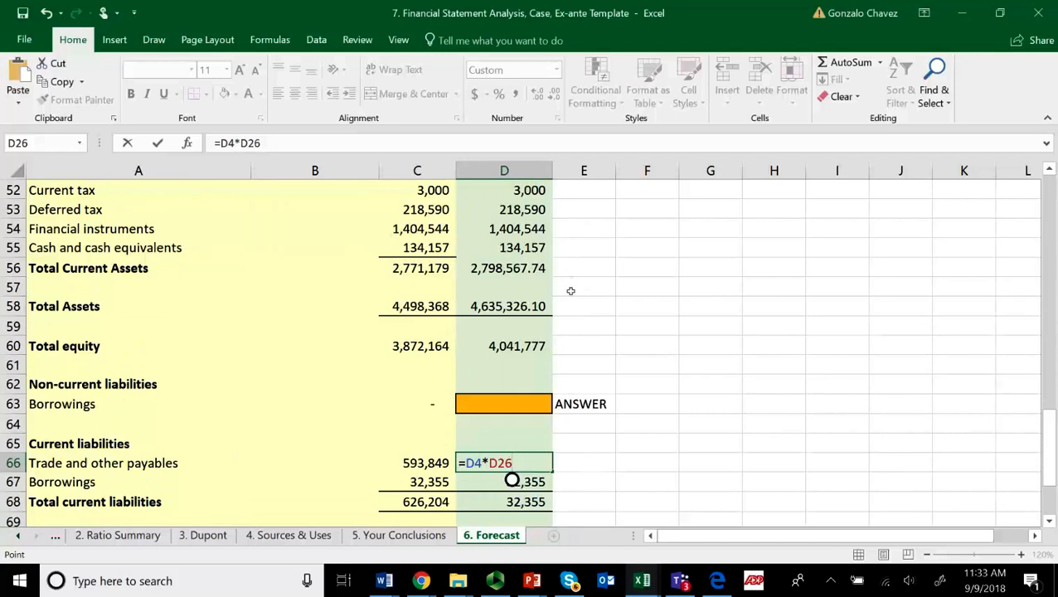
pyautogui.moveTo(535, 458)
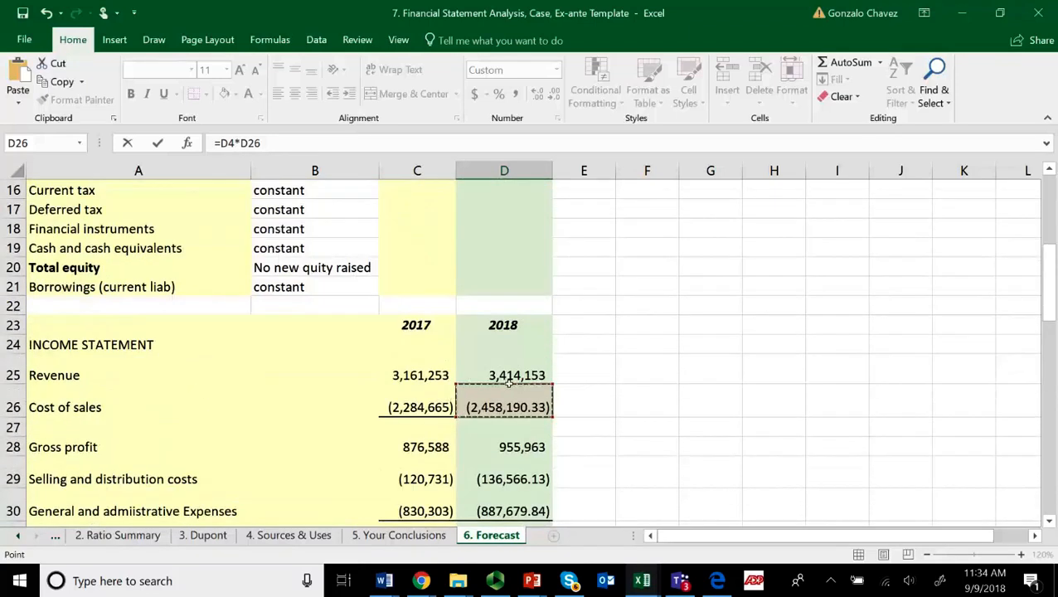
pyautogui.doubleClick(504, 406)
pyautogui.write('-')
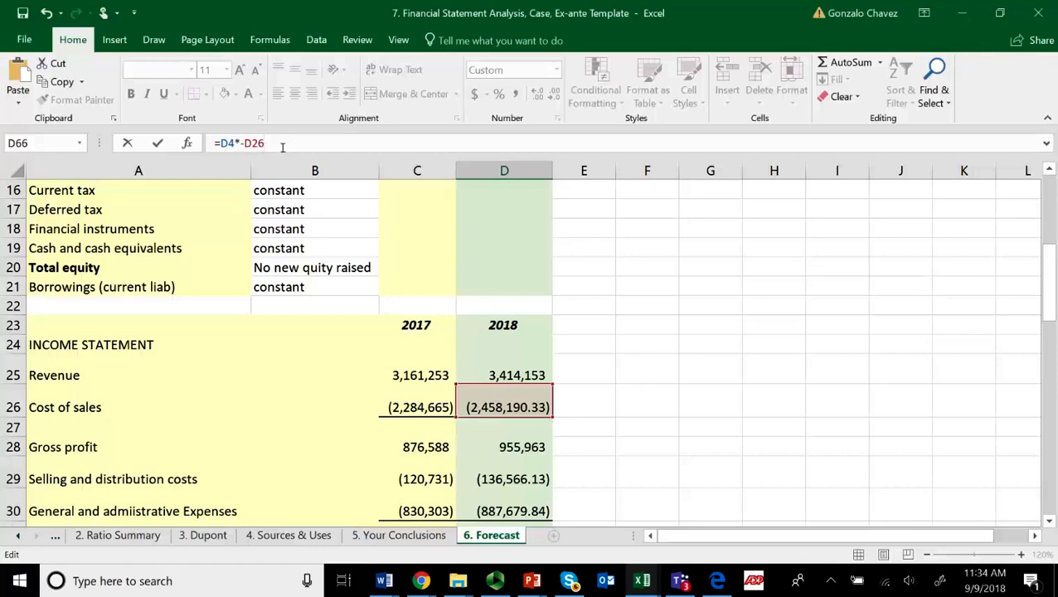
pyautogui.write('/36')
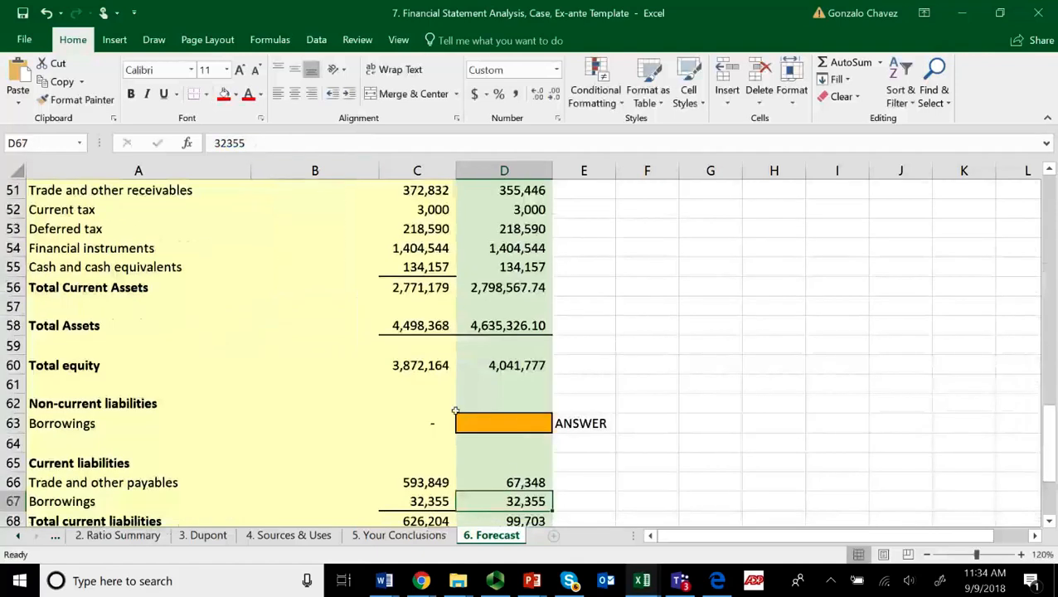
pyautogui.scroll(-3)
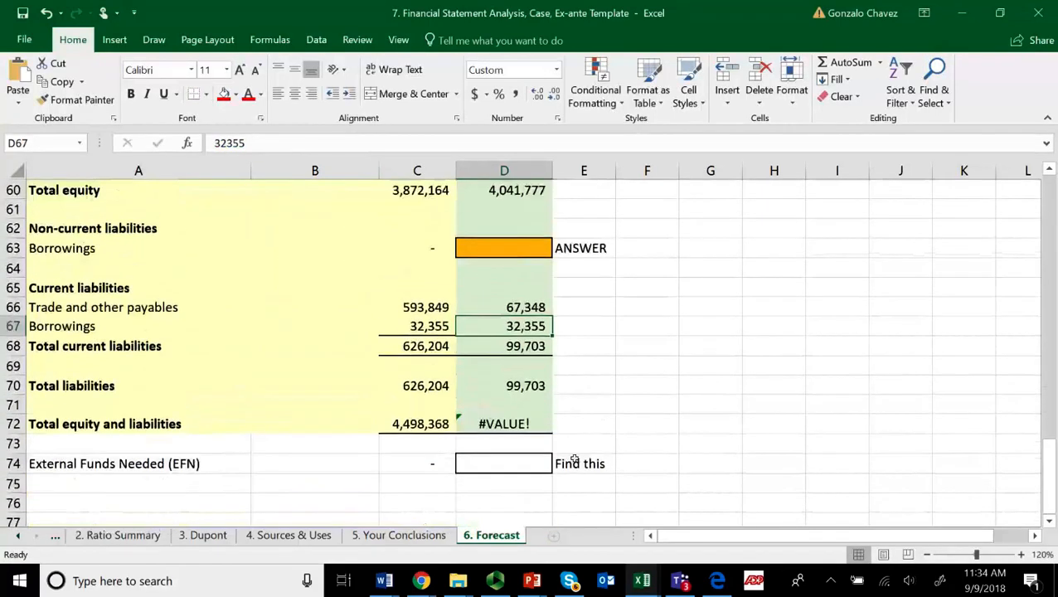
pyautogui.click(505, 307)
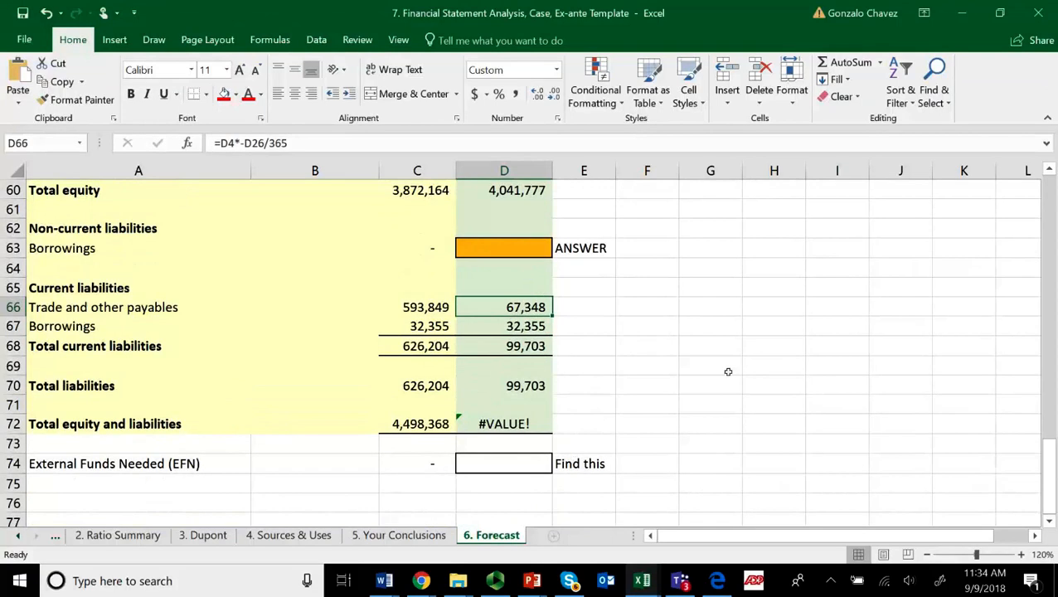
pyautogui.moveTo(542, 349)
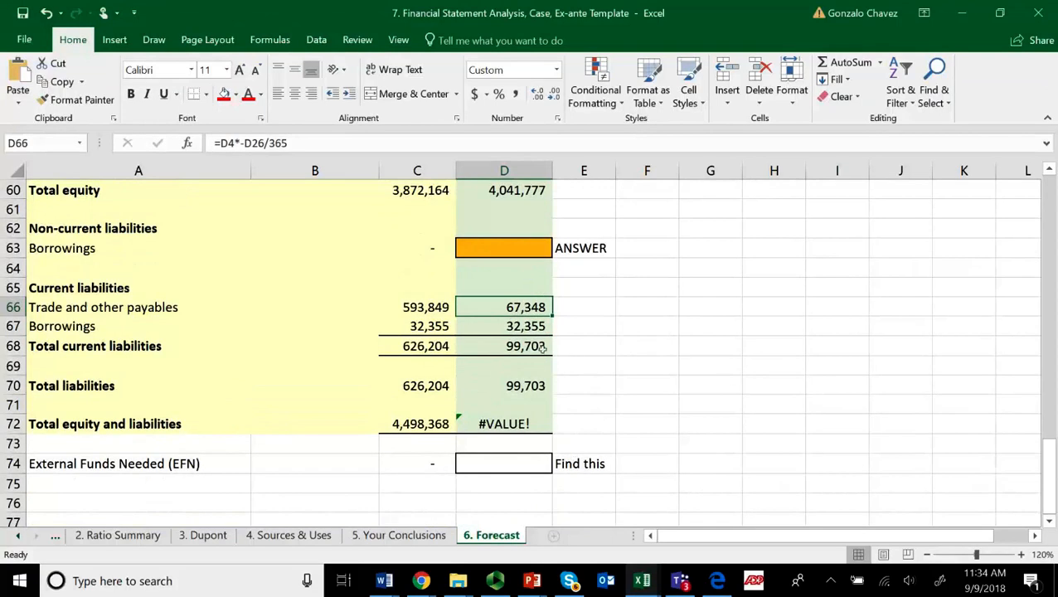
pyautogui.click(504, 325)
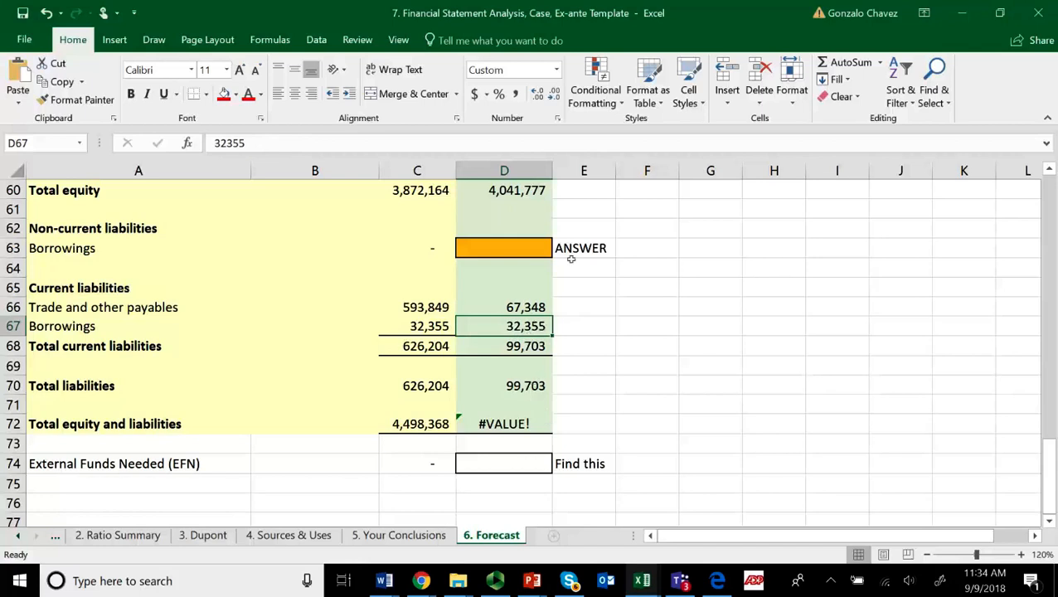
pyautogui.moveTo(515, 432)
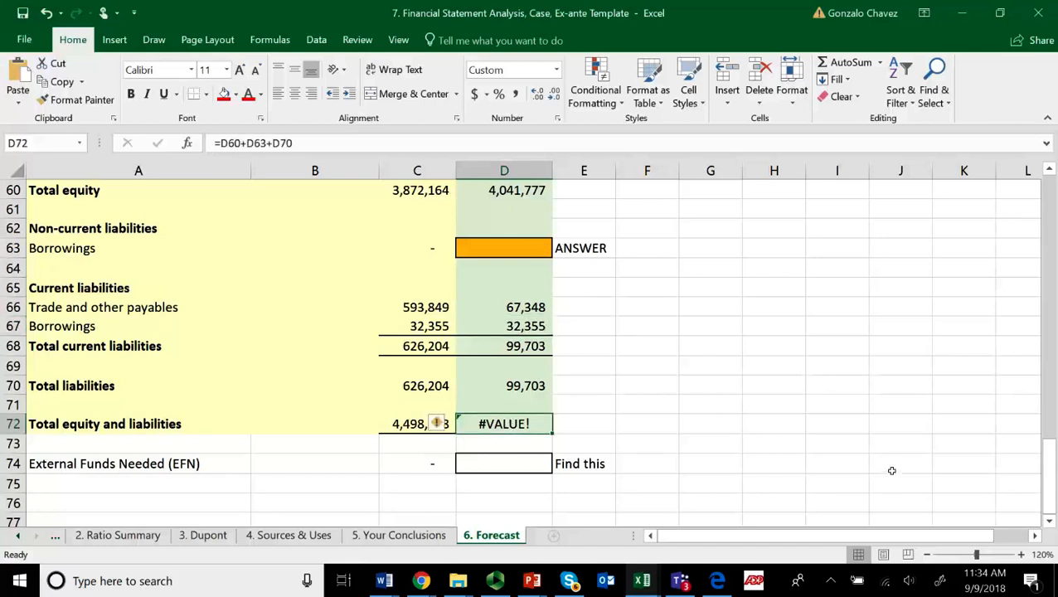
# Rewrite D72 as total equity plus total liabilities (=D60+D70).
pyautogui.doubleClick(504, 424)
pyautogui.write('=')
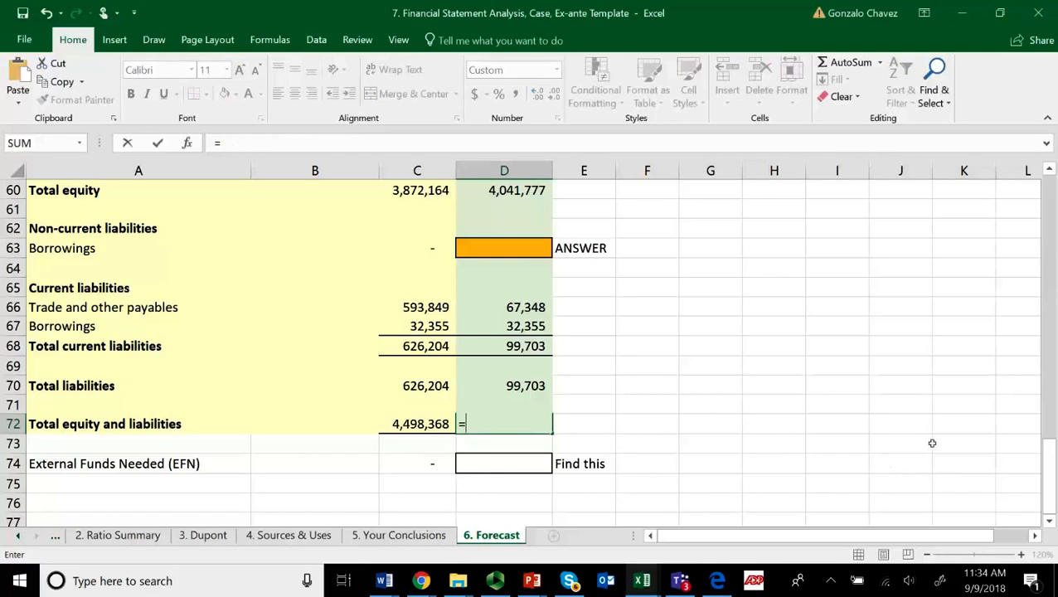
pyautogui.click(504, 190)
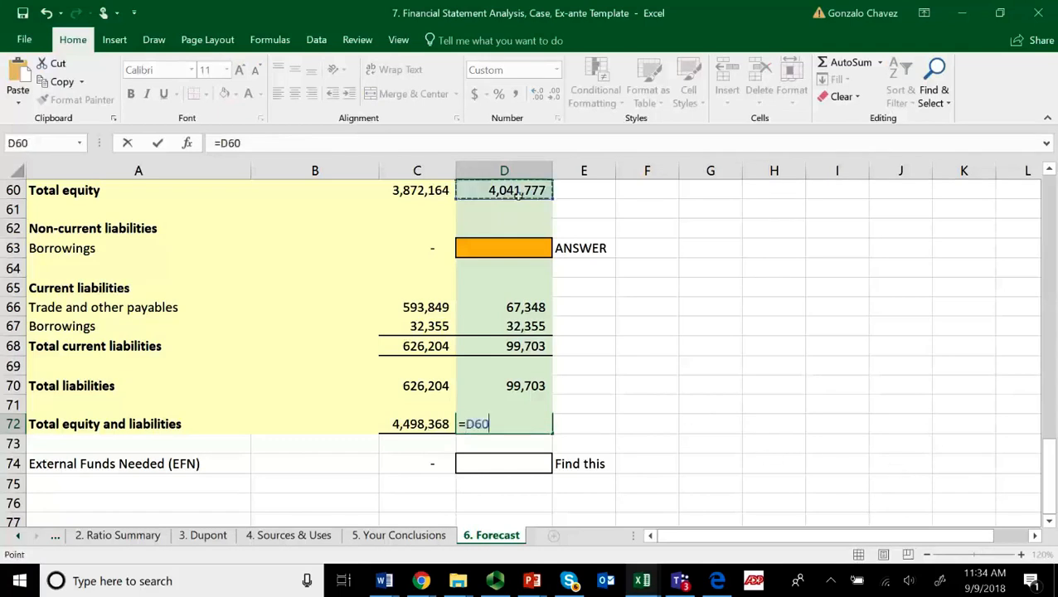
pyautogui.write('+')
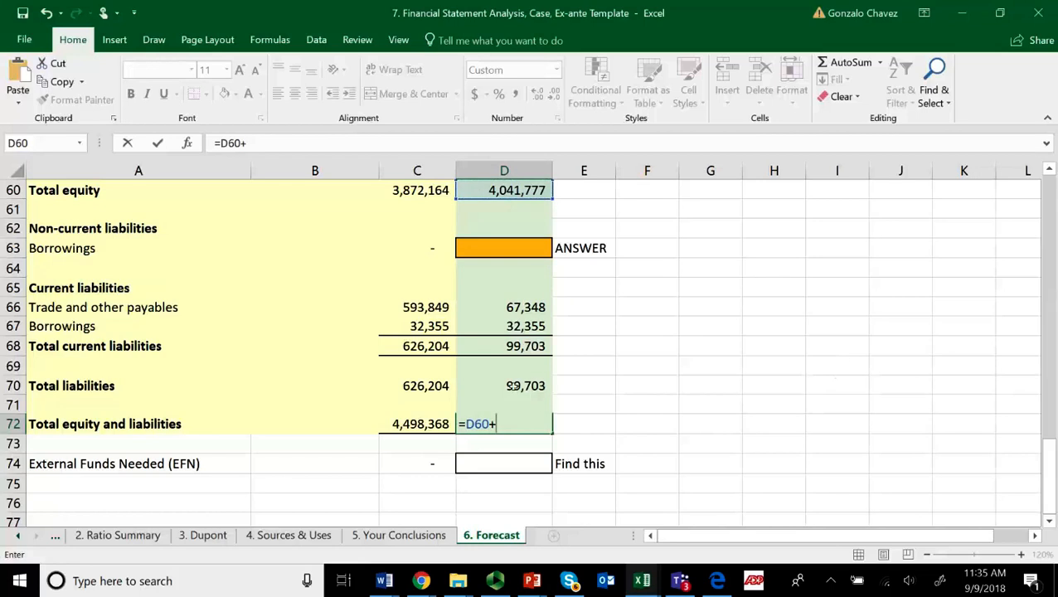
pyautogui.click(504, 386)
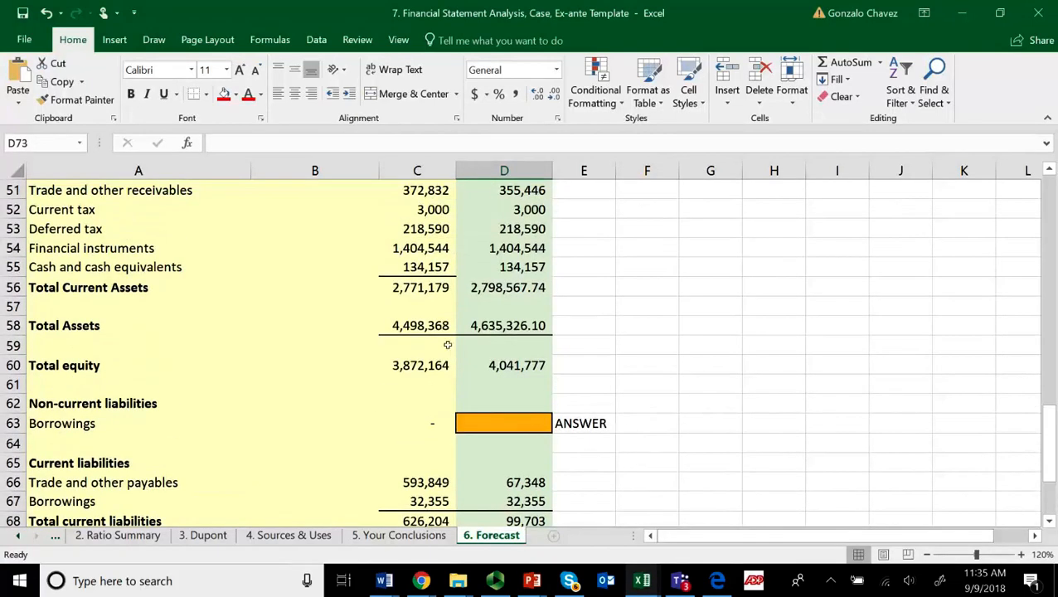
pyautogui.click(417, 325)
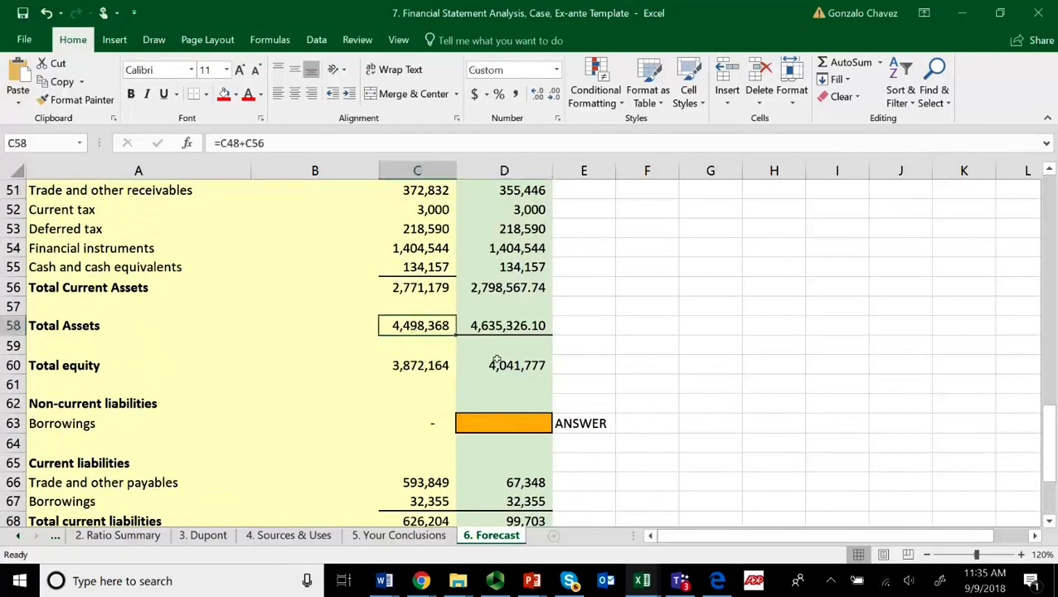
pyautogui.click(505, 325)
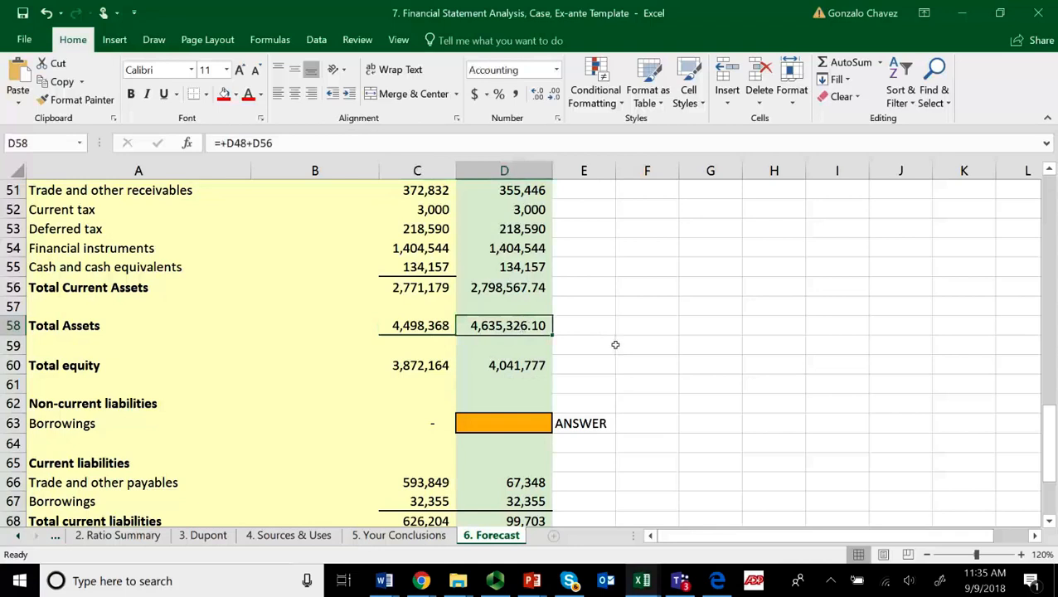
pyautogui.moveTo(557, 326)
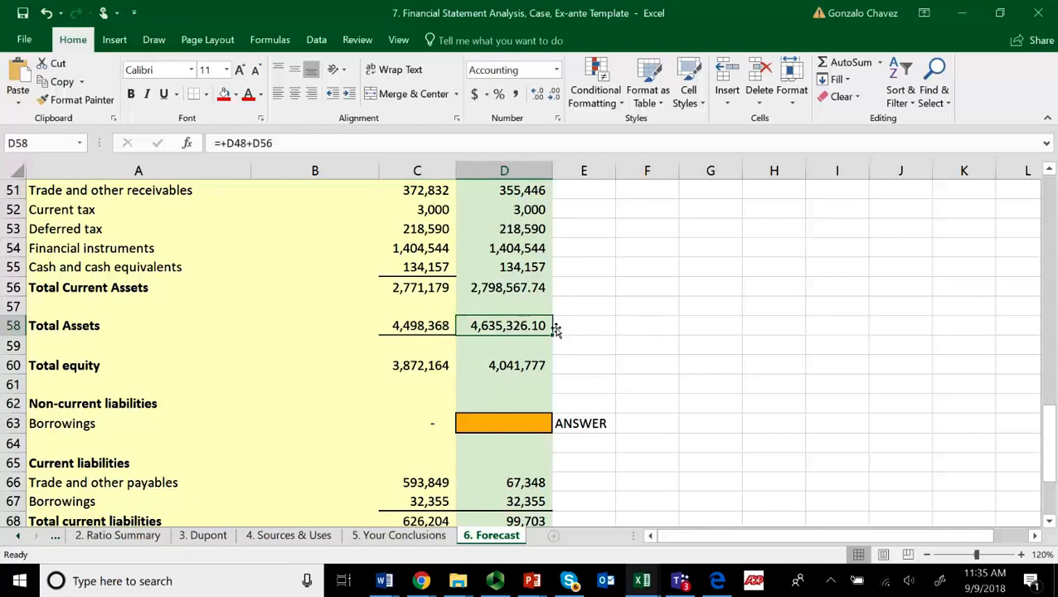
pyautogui.scroll(-3)
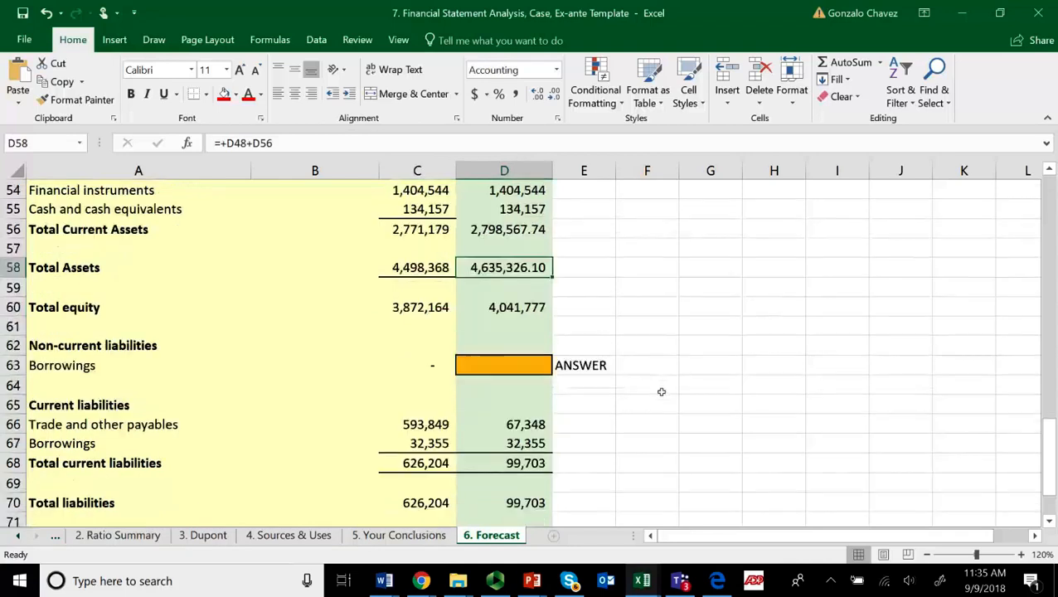
pyautogui.scroll(-3)
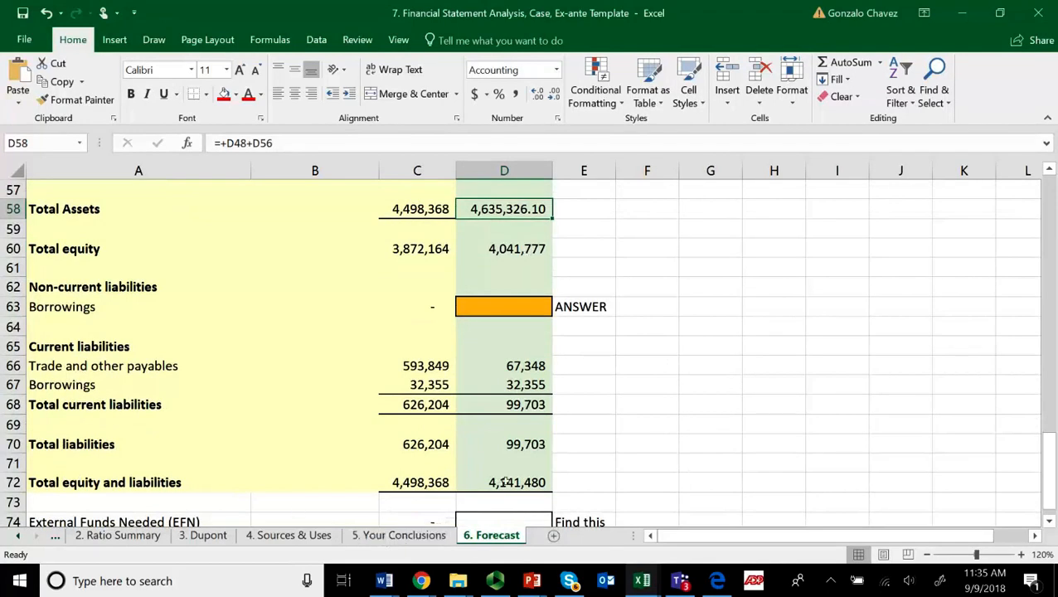
pyautogui.click(418, 482)
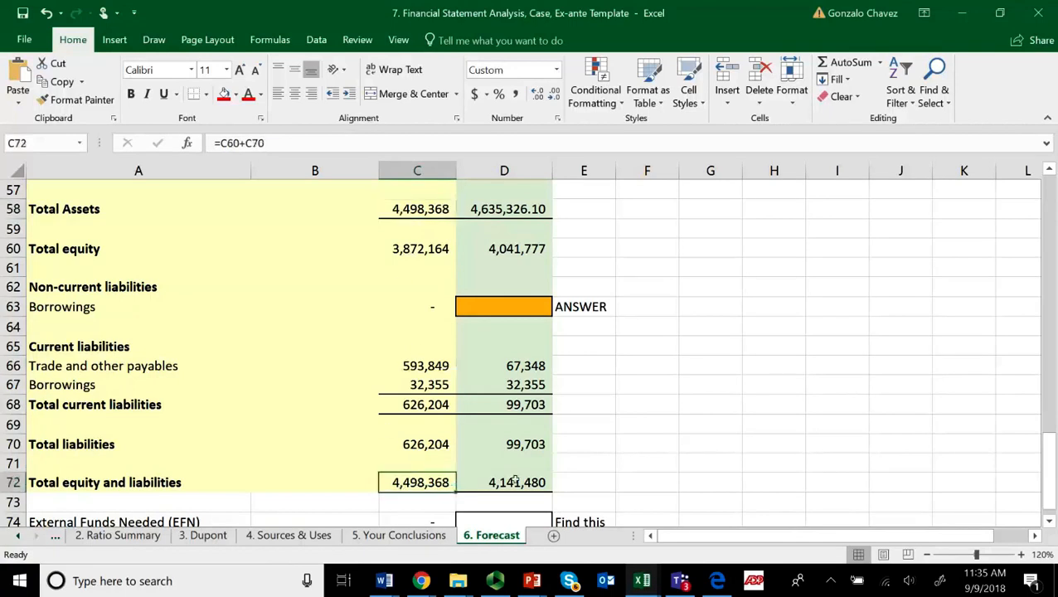
pyautogui.click(504, 482)
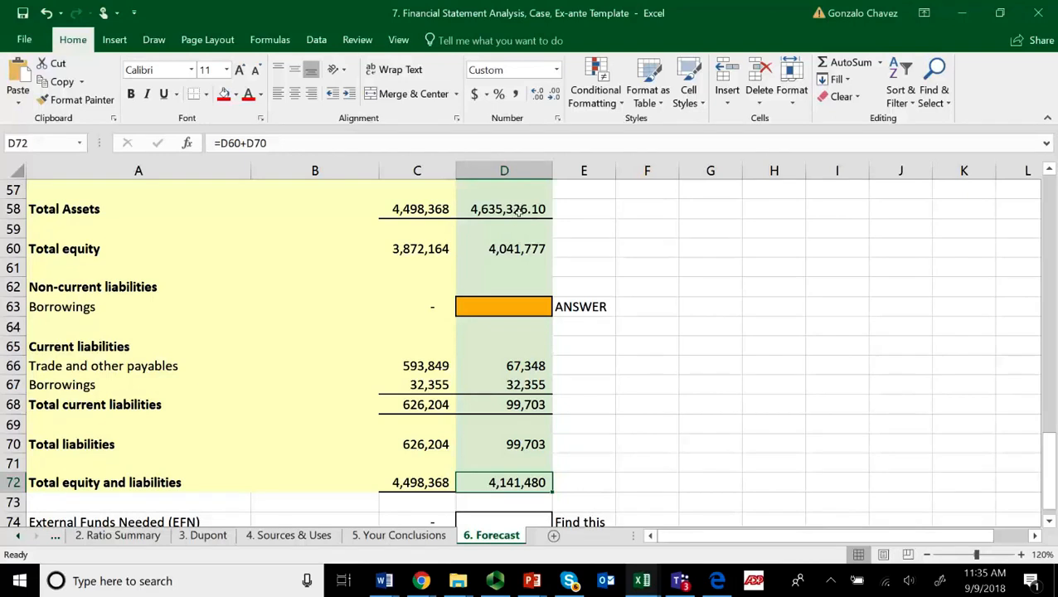
pyautogui.click(505, 208)
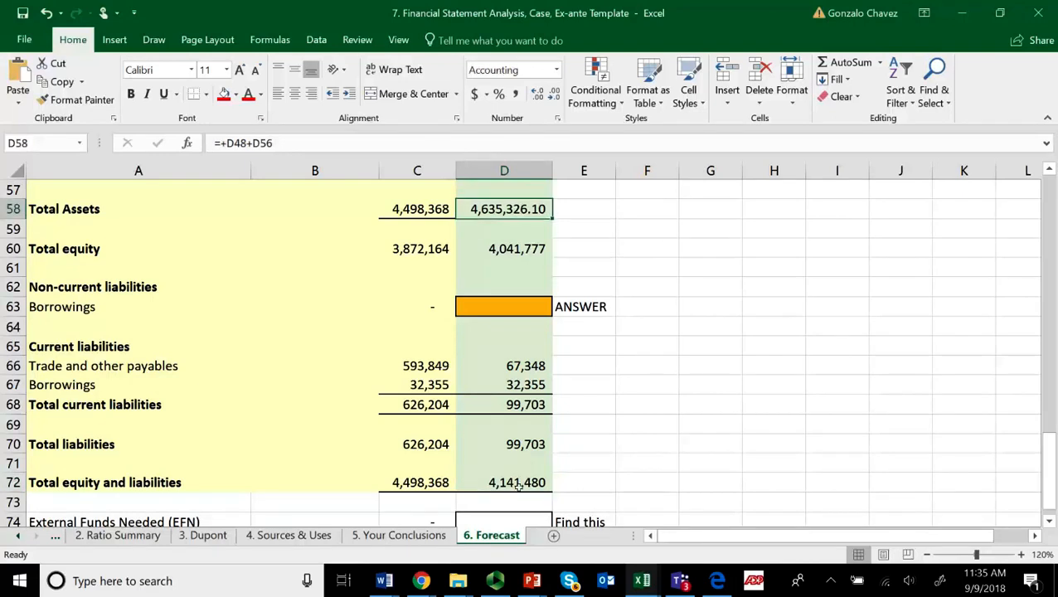
pyautogui.click(503, 481)
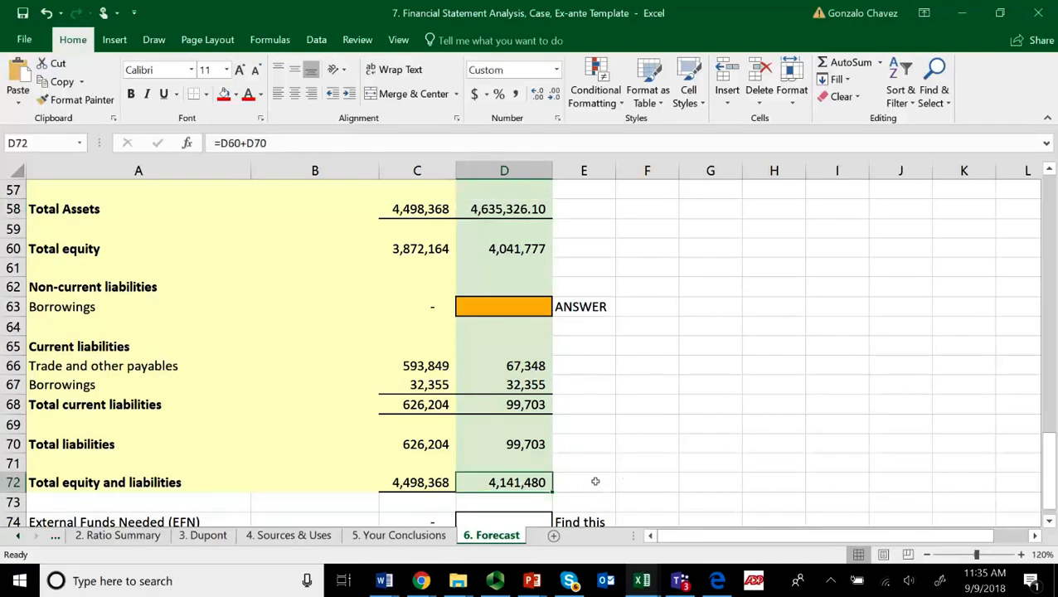
pyautogui.moveTo(578, 466)
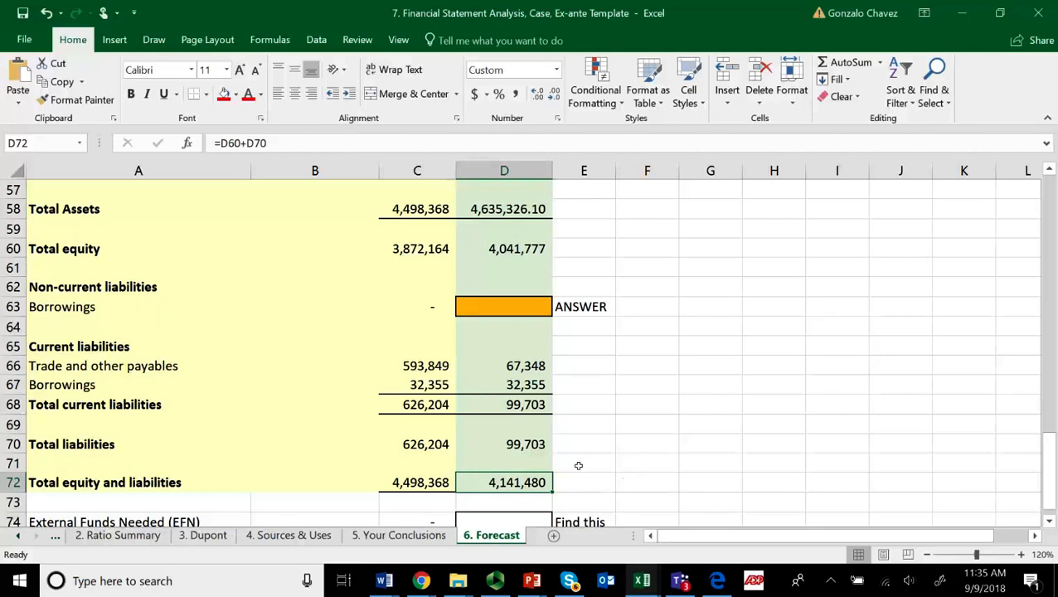
pyautogui.click(504, 306)
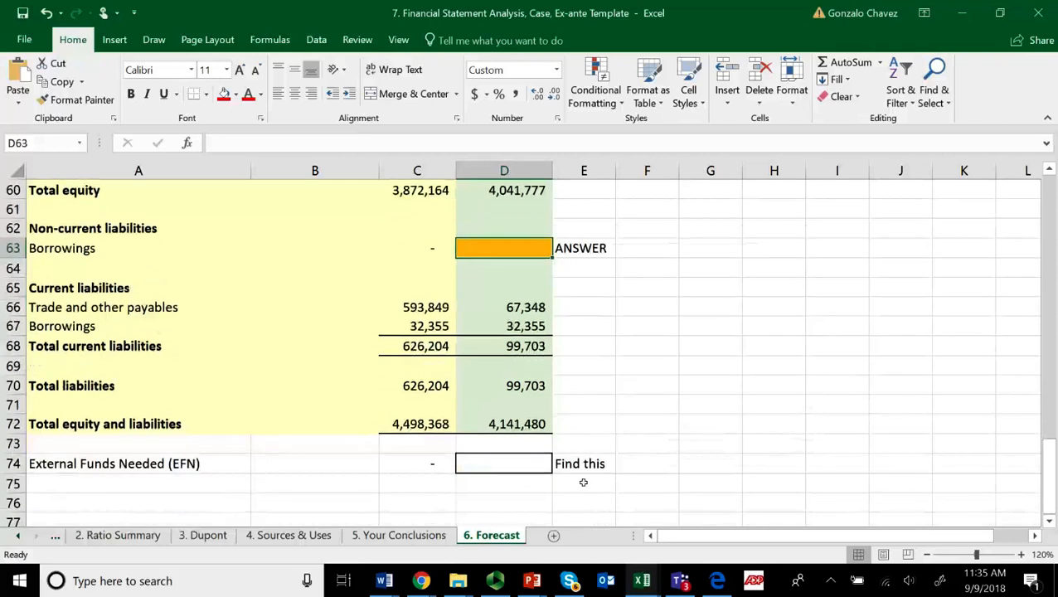
pyautogui.moveTo(53, 478)
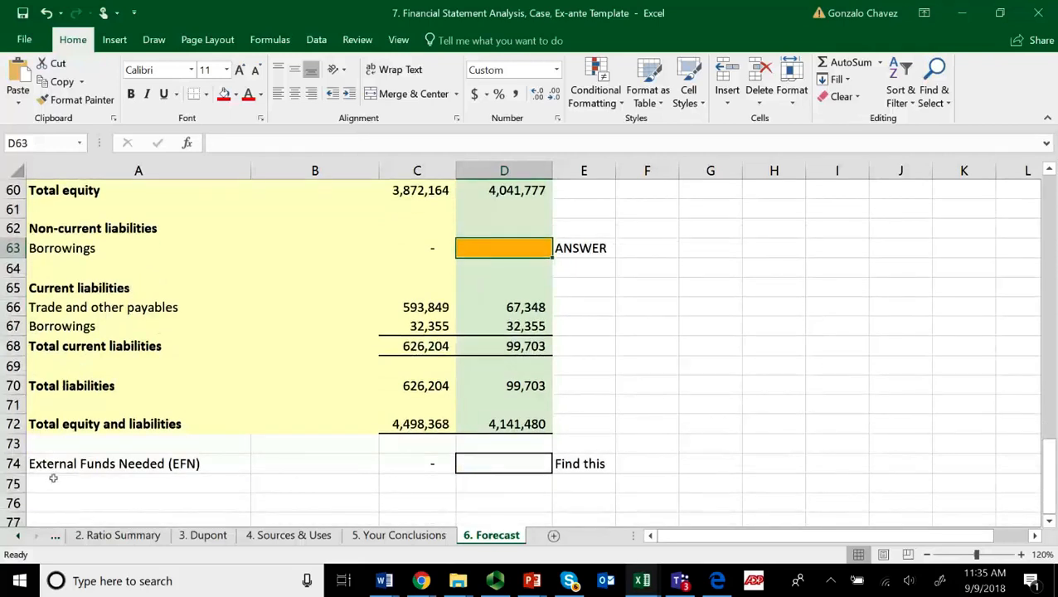
# Enter the External Funds Needed formula in D74 as D58 minus D72.
pyautogui.click(504, 463)
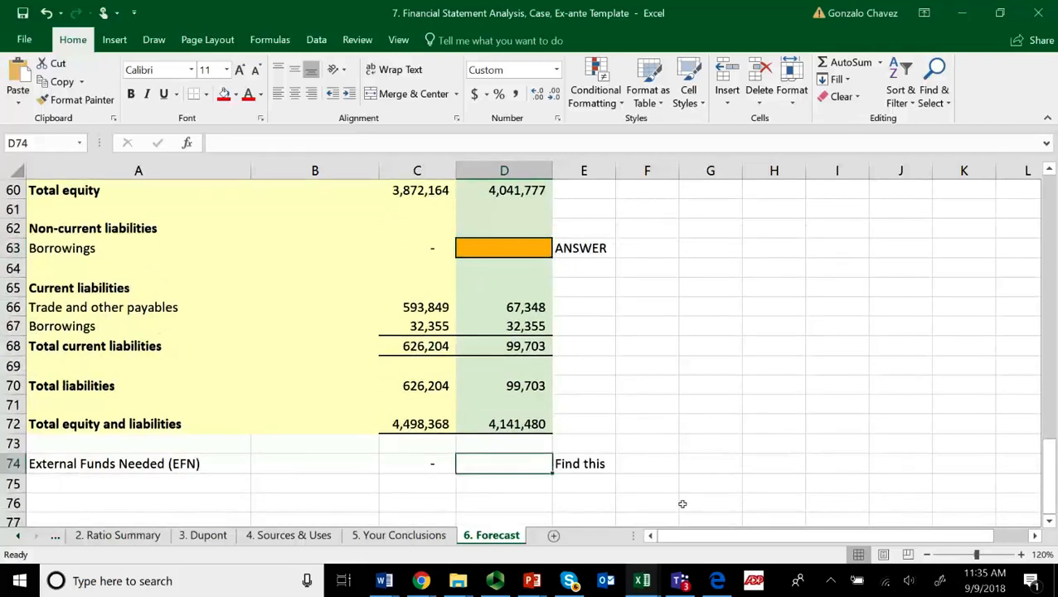
pyautogui.write('=')
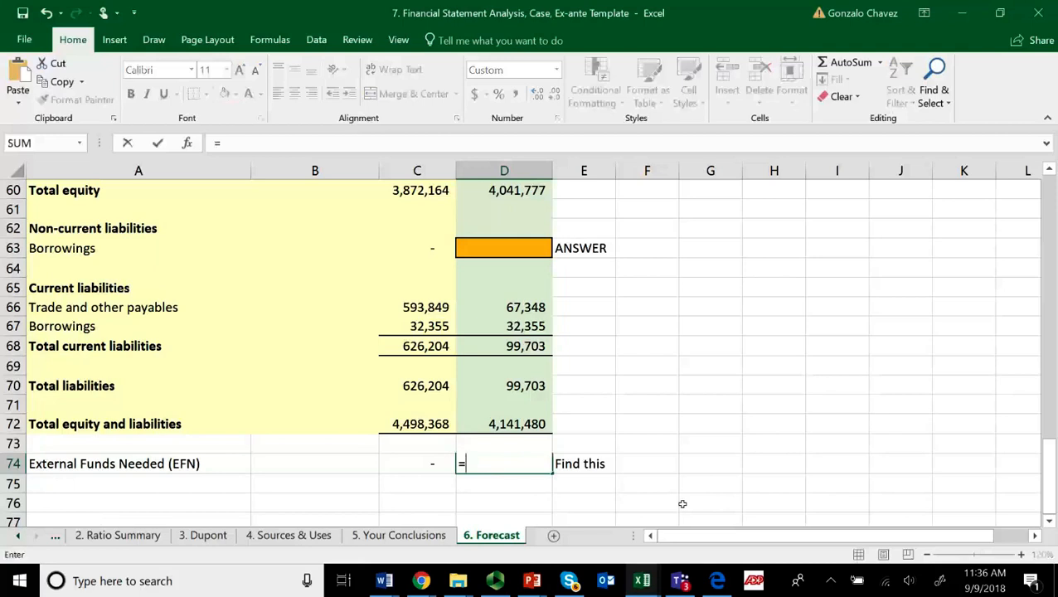
pyautogui.scroll(-3)
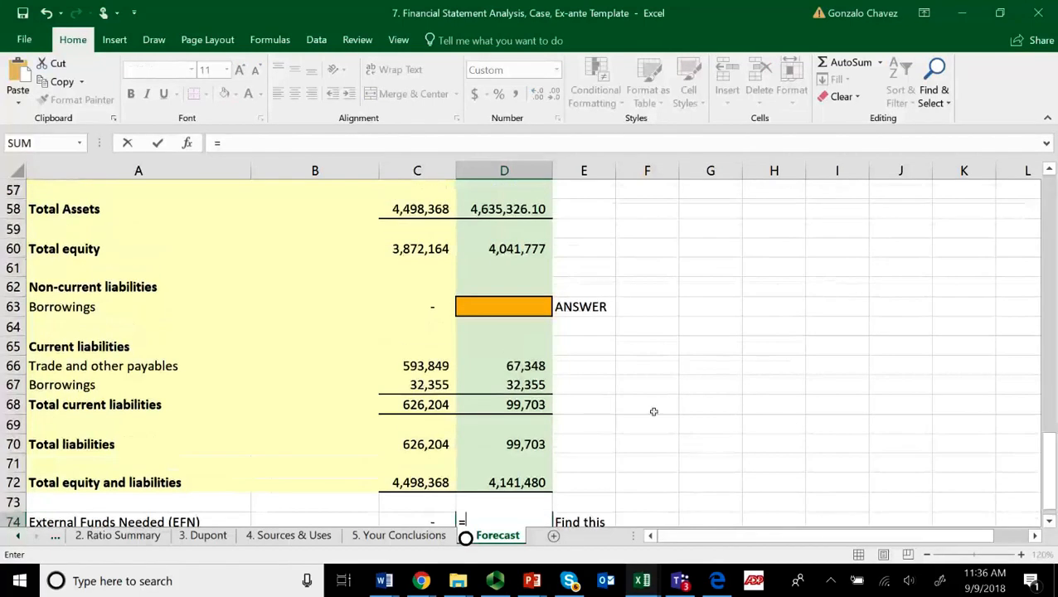
pyautogui.click(504, 209)
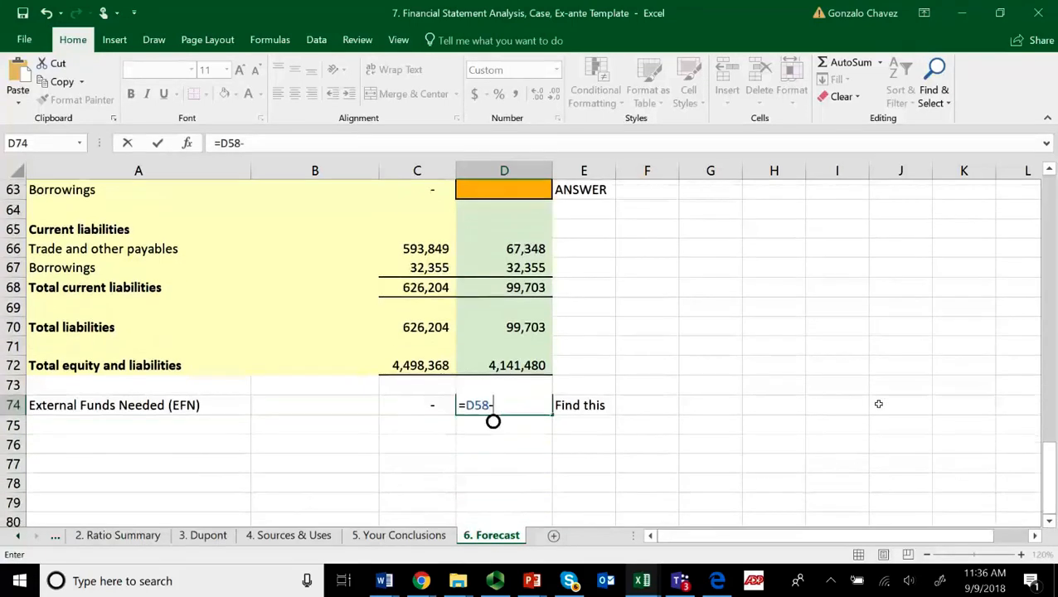
pyautogui.click(504, 365)
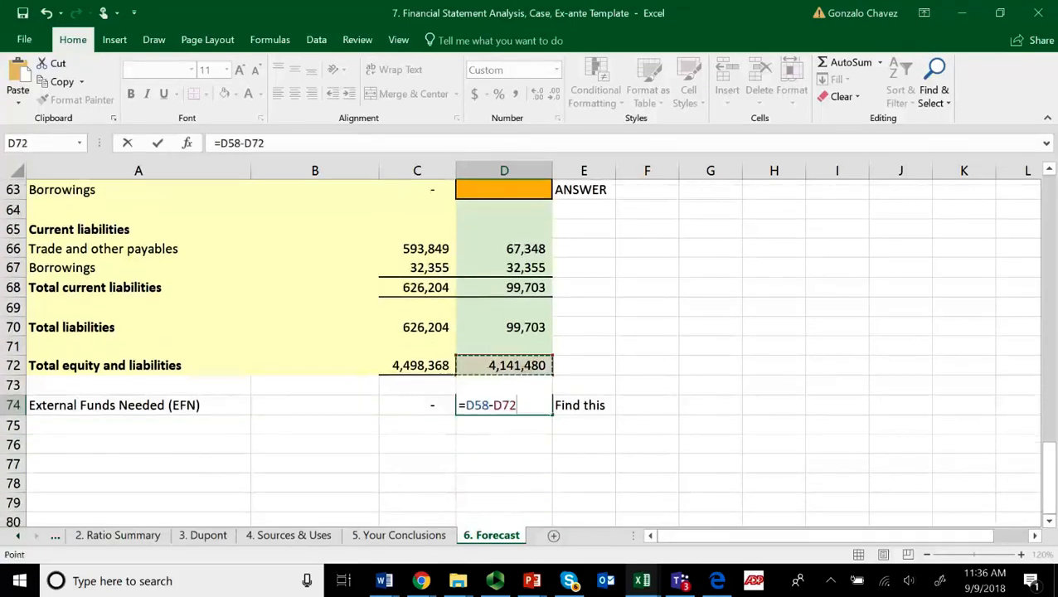